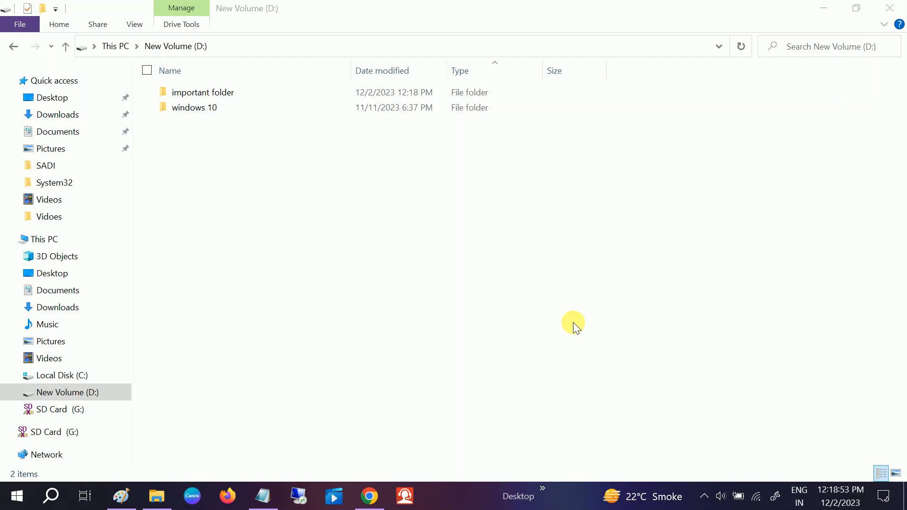
{"action": "mouse_move", "coordinate": [276, 333]}
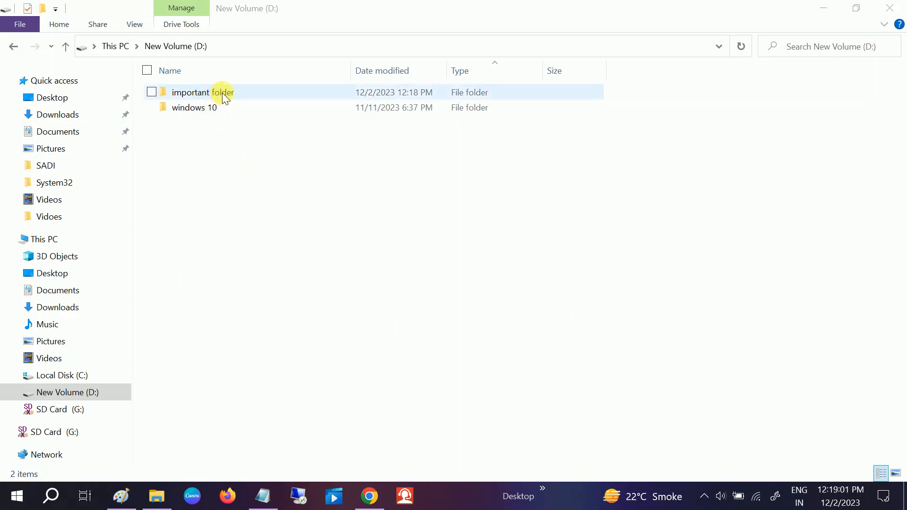
Open the important folder's Properties on the Security tab
{"action": "left_click", "coordinate": [234, 136]}
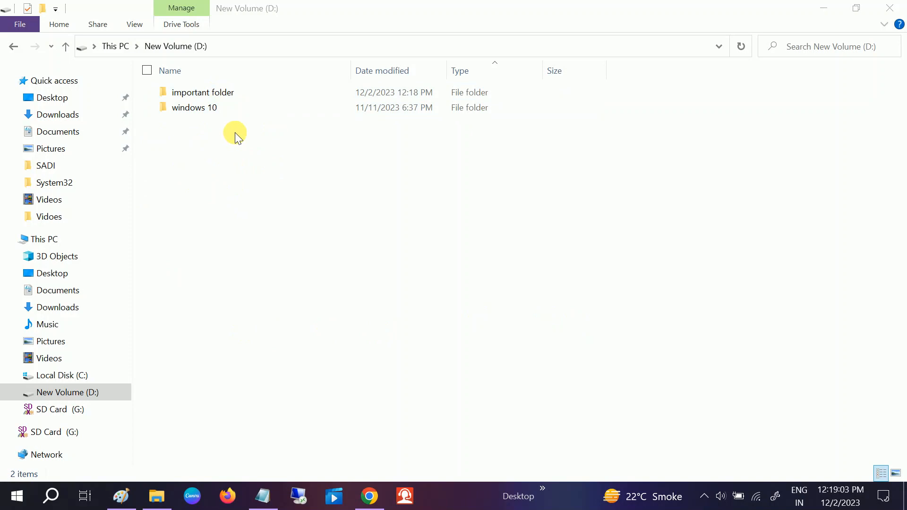
{"action": "mouse_move", "coordinate": [216, 144]}
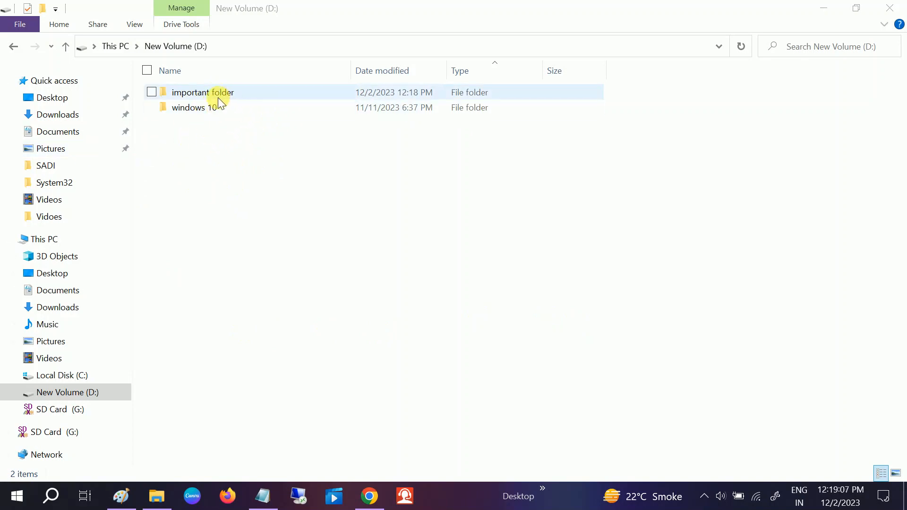
{"action": "left_click", "coordinate": [152, 92]}
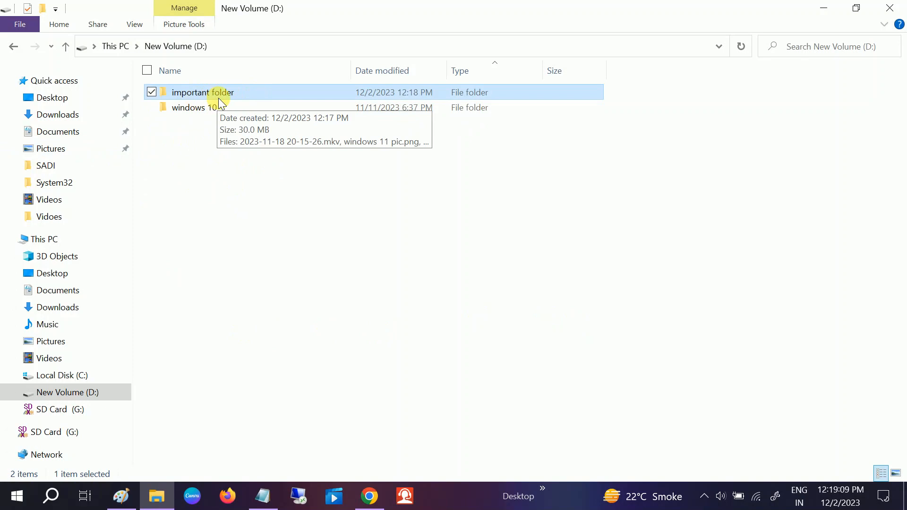
{"action": "mouse_move", "coordinate": [255, 99]}
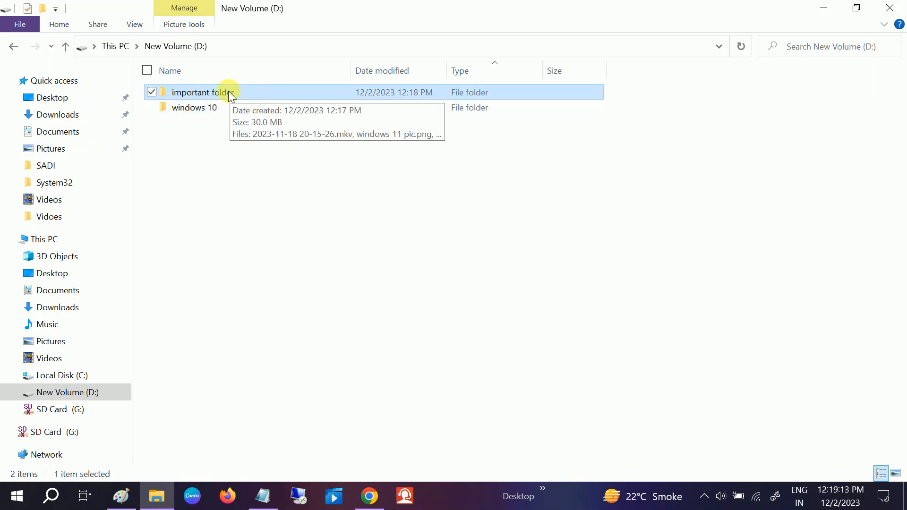
{"action": "mouse_move", "coordinate": [237, 96]}
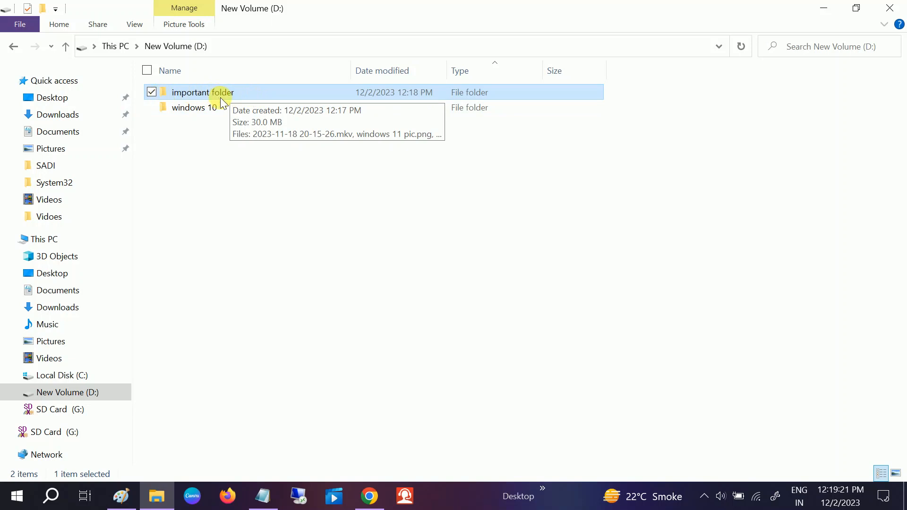
{"action": "mouse_move", "coordinate": [245, 98]}
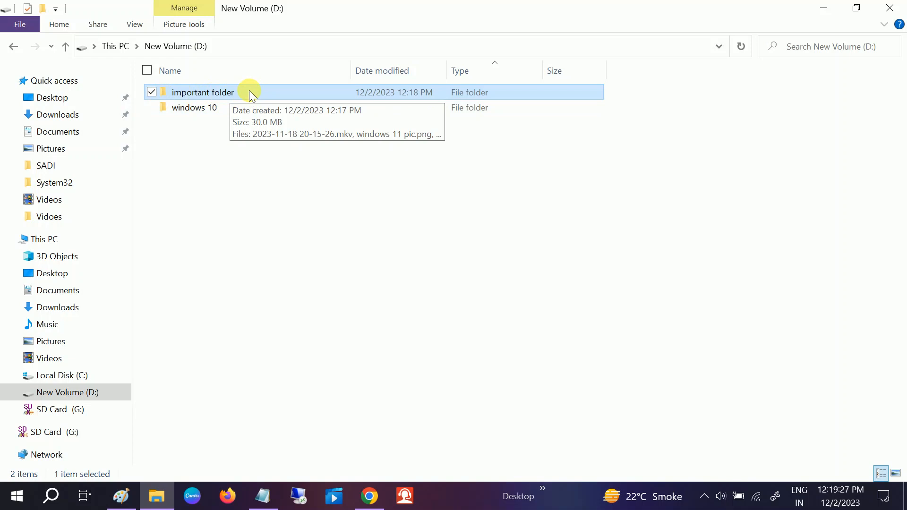
{"action": "right_click", "coordinate": [201, 92]}
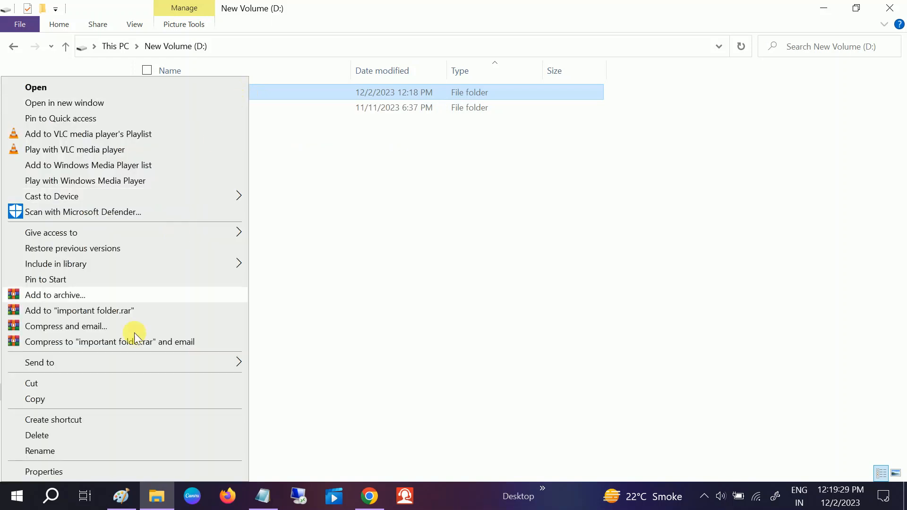
{"action": "left_click", "coordinate": [44, 472]}
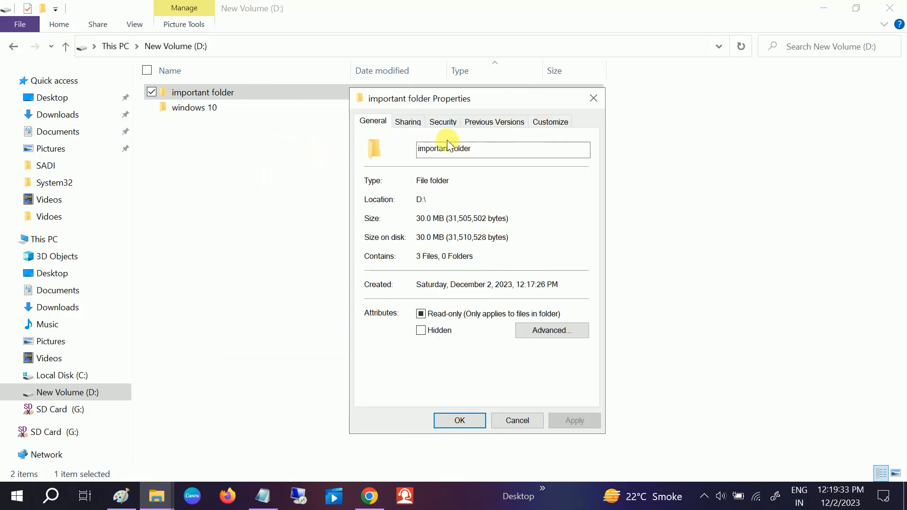
{"action": "left_click", "coordinate": [442, 121]}
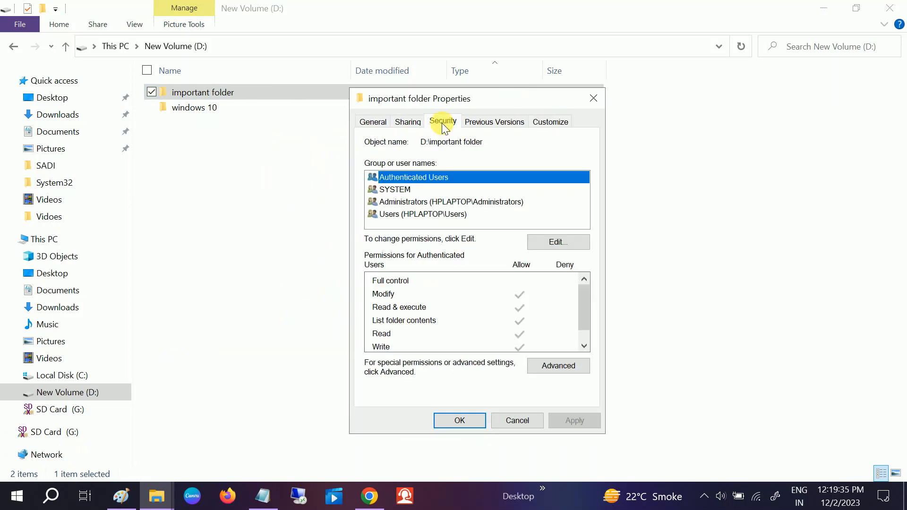
{"action": "mouse_move", "coordinate": [422, 214]}
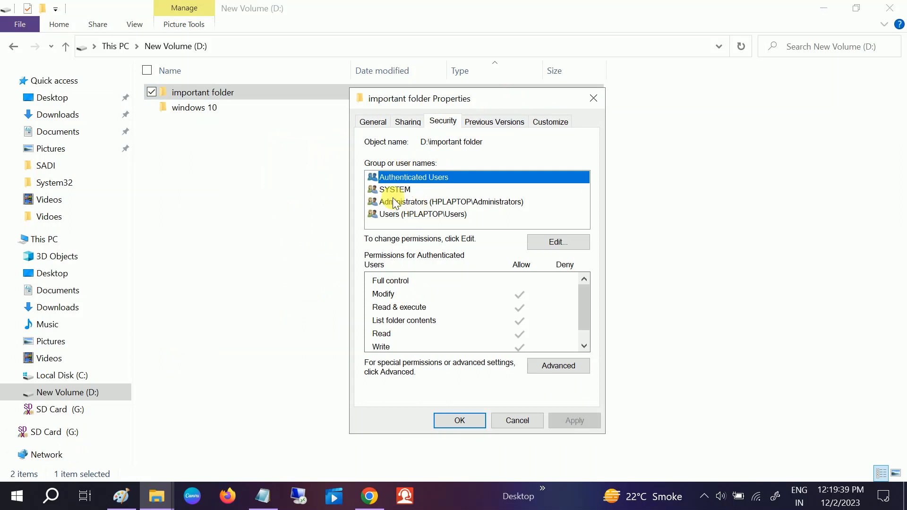
{"action": "mouse_move", "coordinate": [399, 209]}
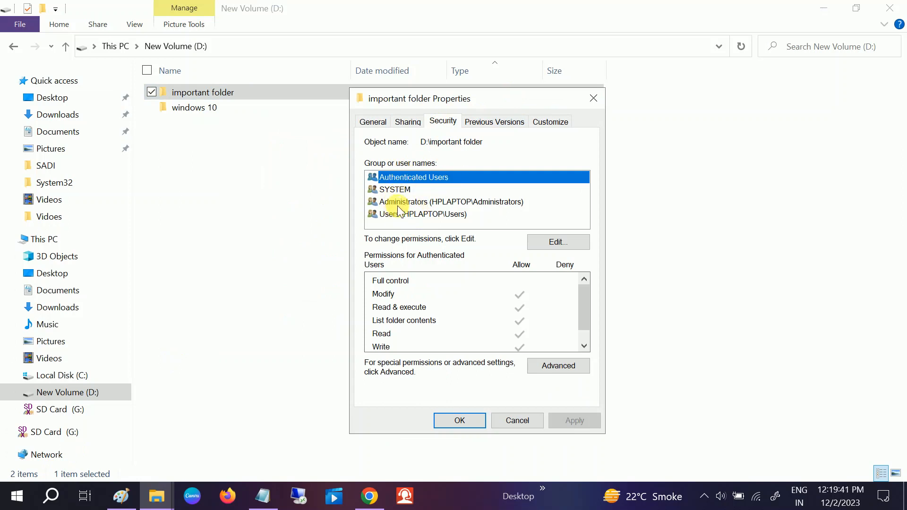
Review the Administrators and Users permissions, ending on Administrators
{"action": "left_click", "coordinate": [450, 201]}
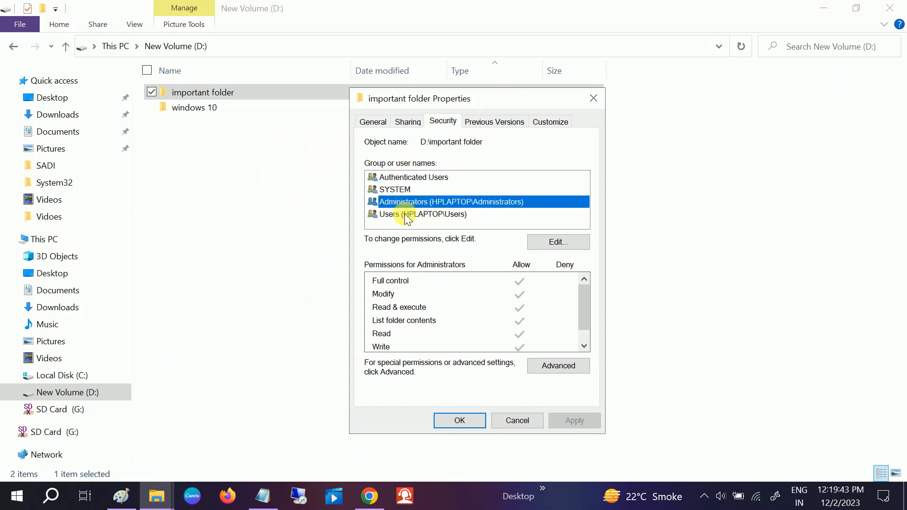
{"action": "left_click", "coordinate": [423, 214]}
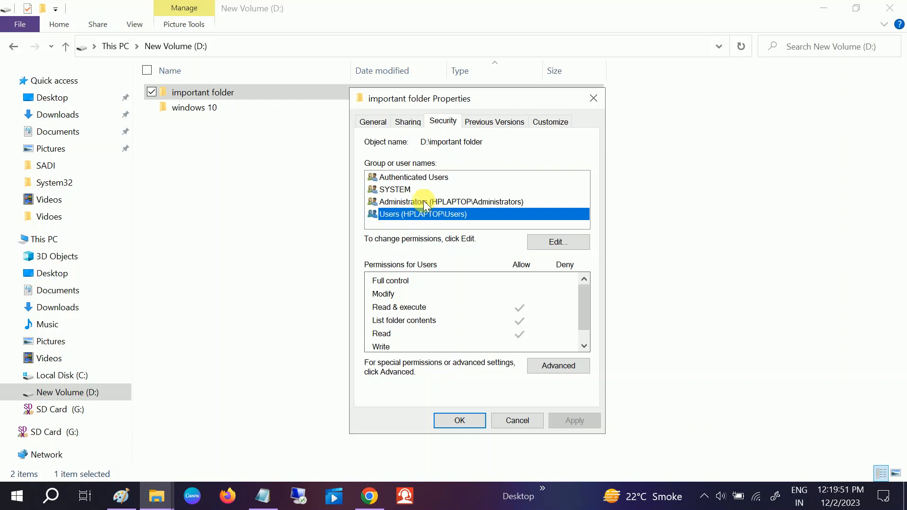
{"action": "left_click", "coordinate": [451, 202]}
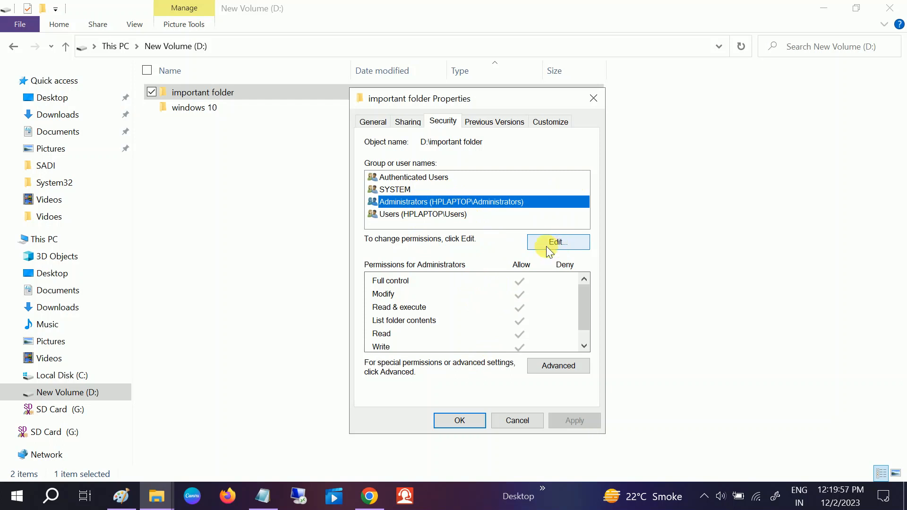
Deny Full control to Authenticated Users, apply it and accept the warning
{"action": "left_click", "coordinate": [556, 242]}
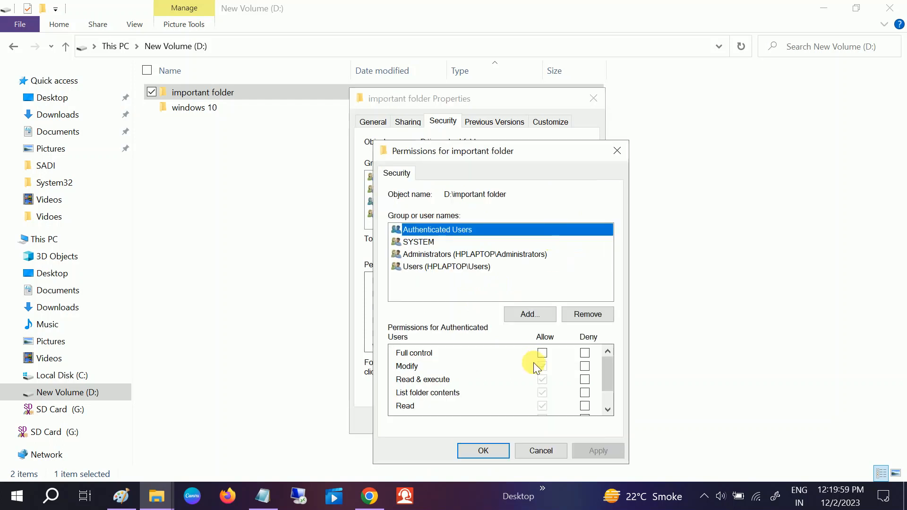
{"action": "left_click", "coordinate": [585, 353]}
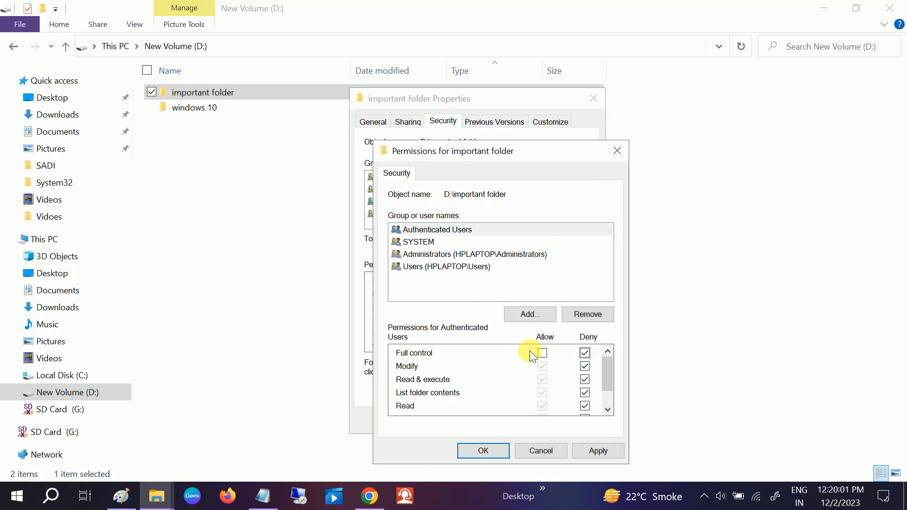
{"action": "left_click", "coordinate": [584, 353]}
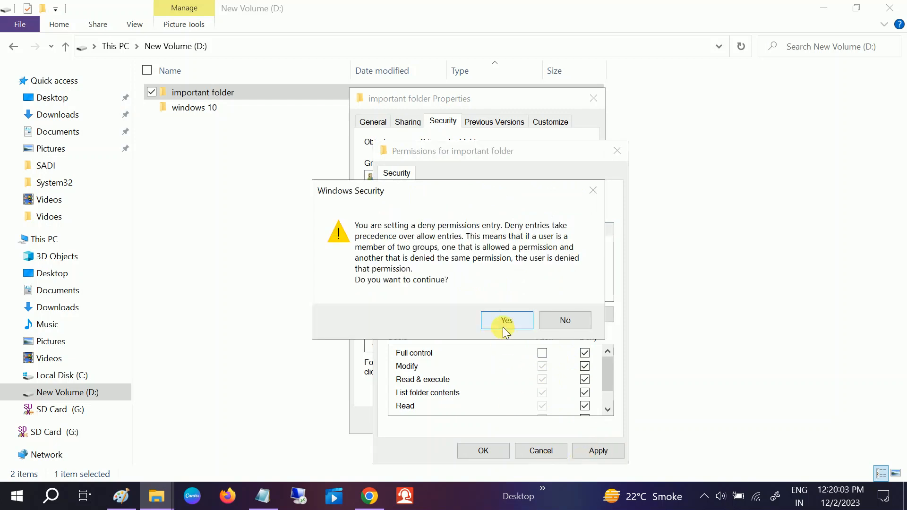
{"action": "left_click", "coordinate": [506, 320]}
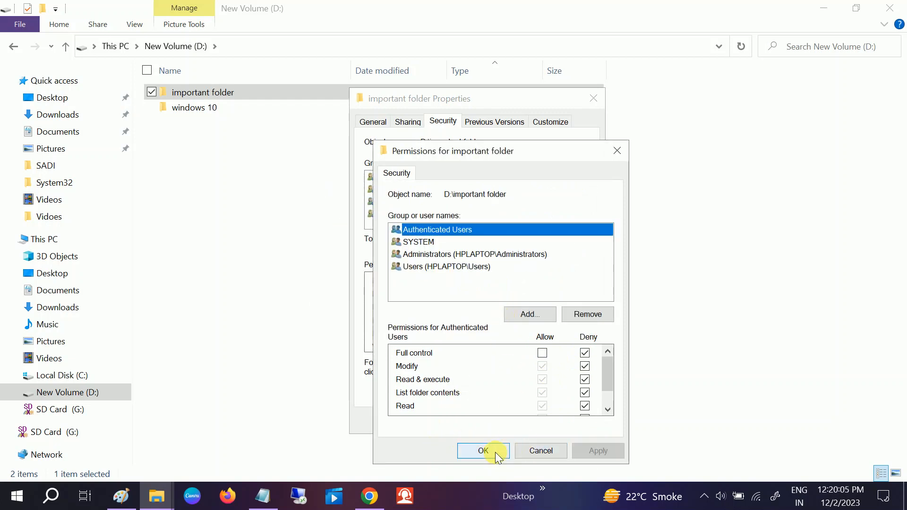
{"action": "left_click", "coordinate": [482, 451]}
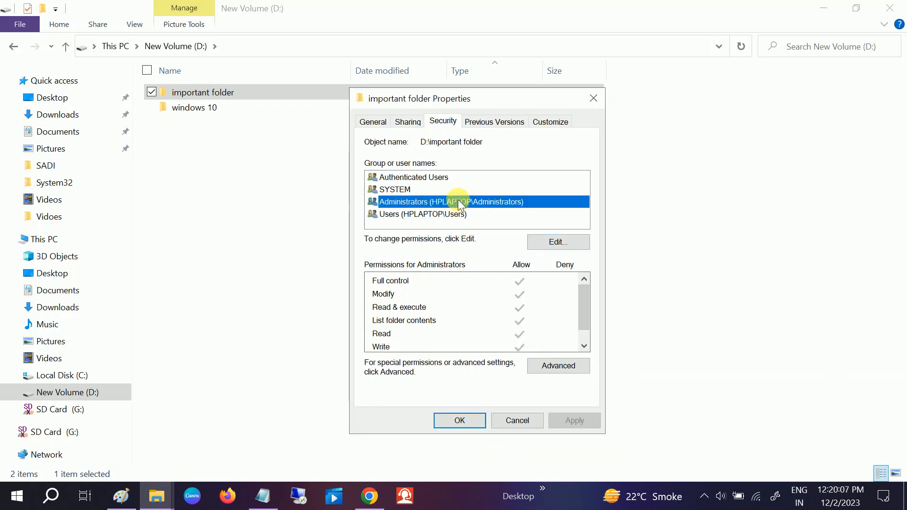
{"action": "mouse_move", "coordinate": [498, 305]}
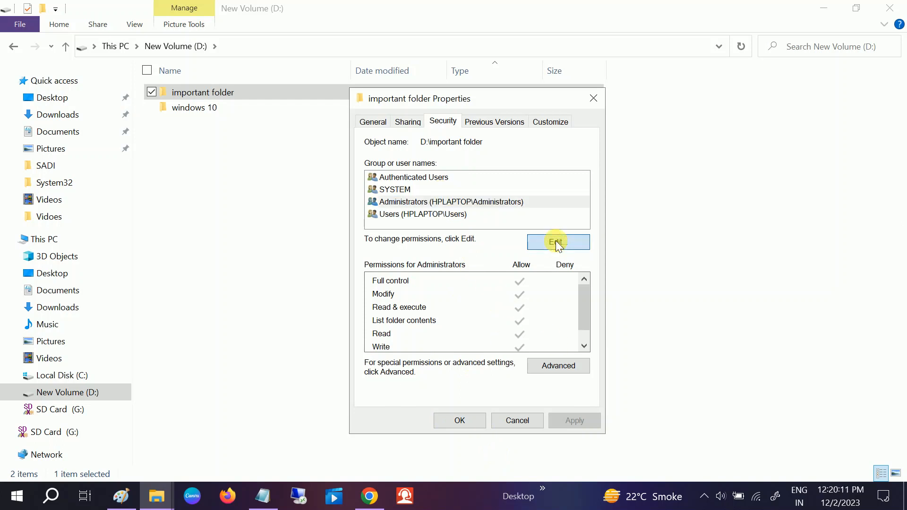
Recheck the permission editor, then close the permission windows
{"action": "left_click", "coordinate": [557, 242]}
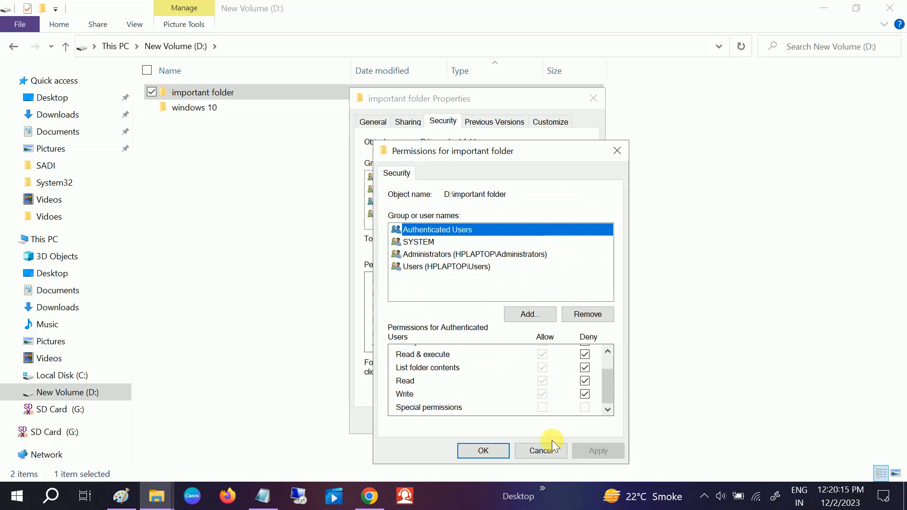
{"action": "left_click", "coordinate": [540, 450]}
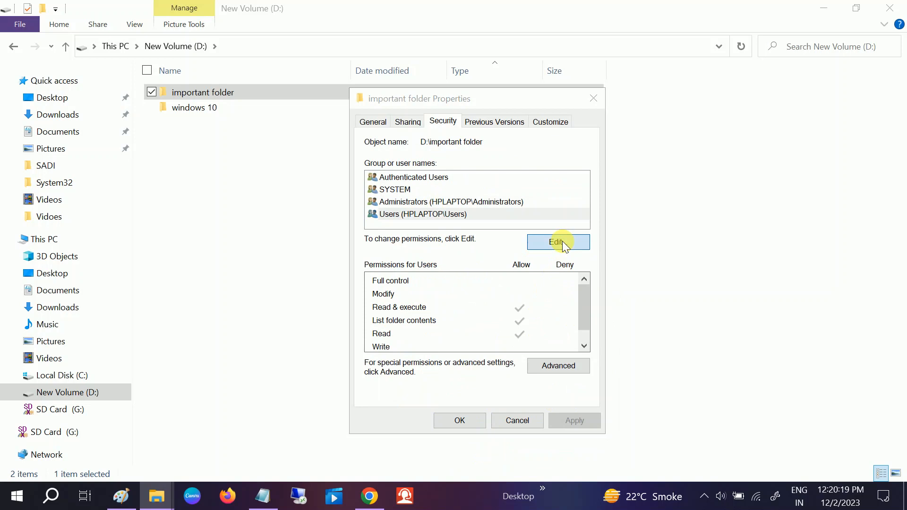
{"action": "left_click", "coordinate": [556, 242]}
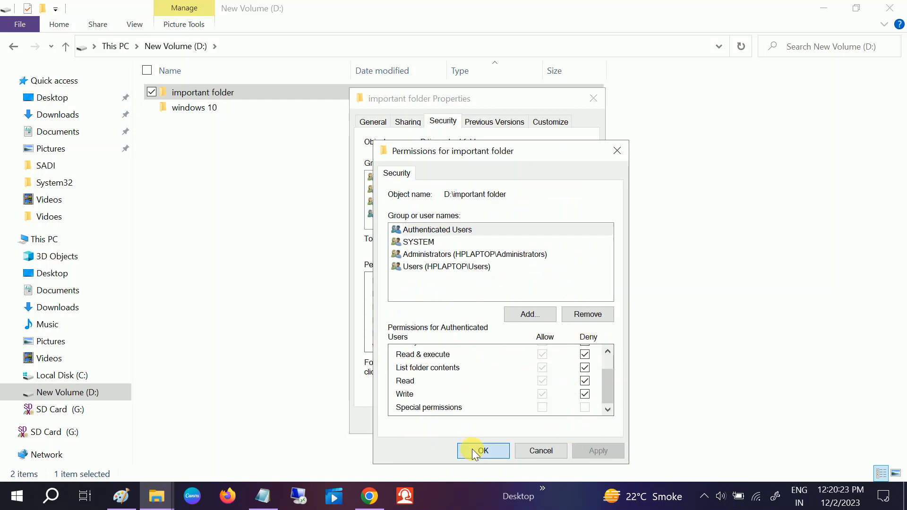
{"action": "left_click", "coordinate": [482, 451]}
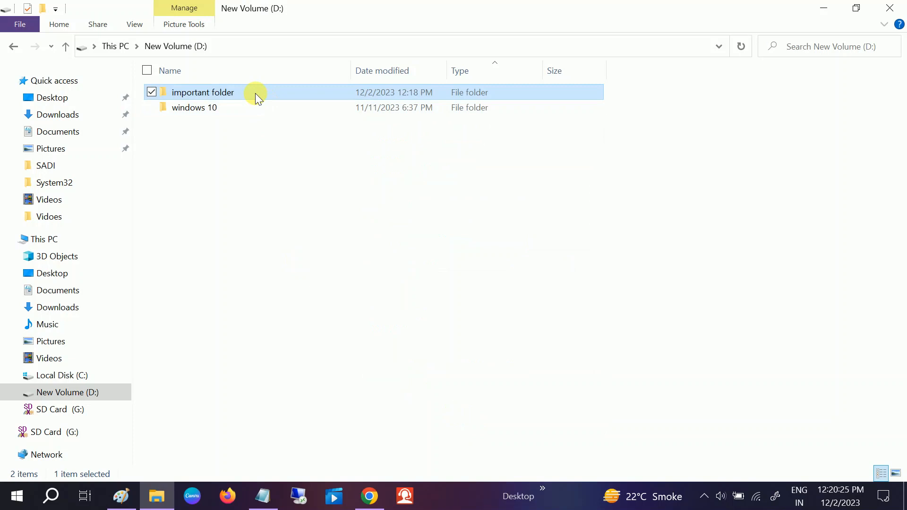
{"action": "double_click", "coordinate": [202, 92]}
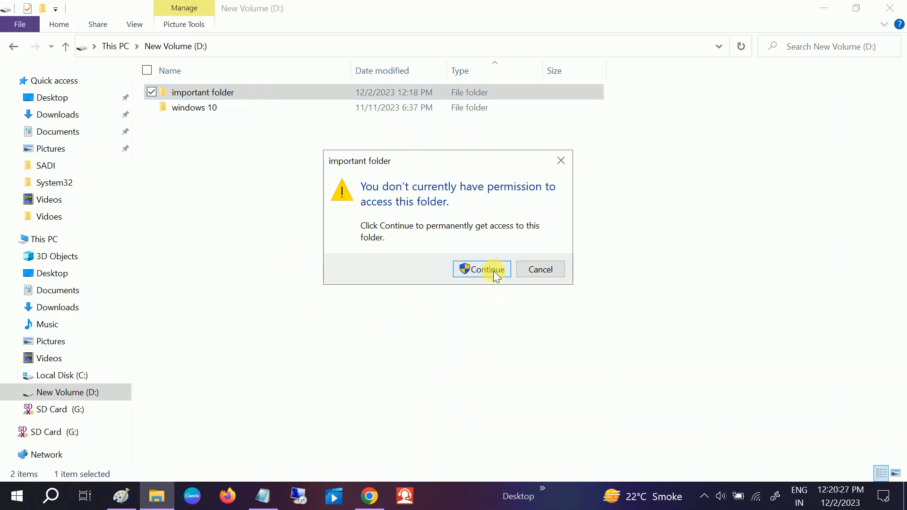
{"action": "left_click", "coordinate": [481, 270]}
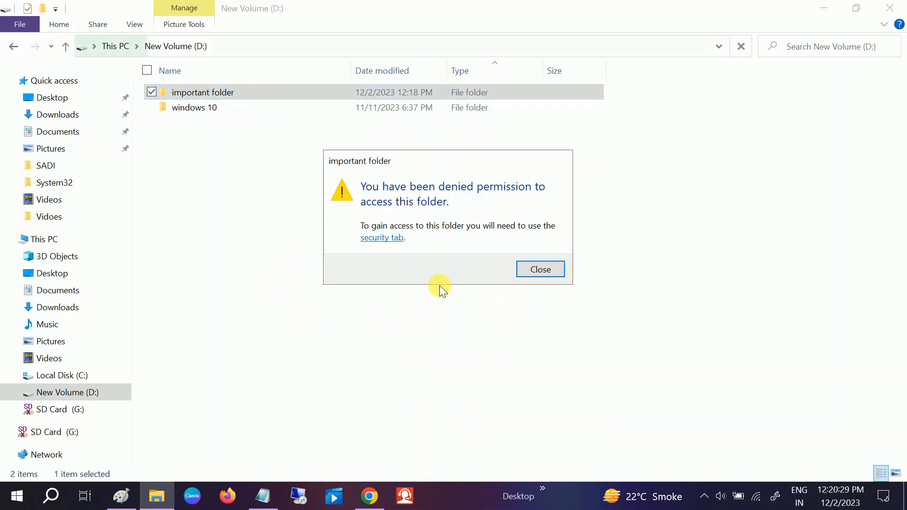
{"action": "mouse_move", "coordinate": [441, 219]}
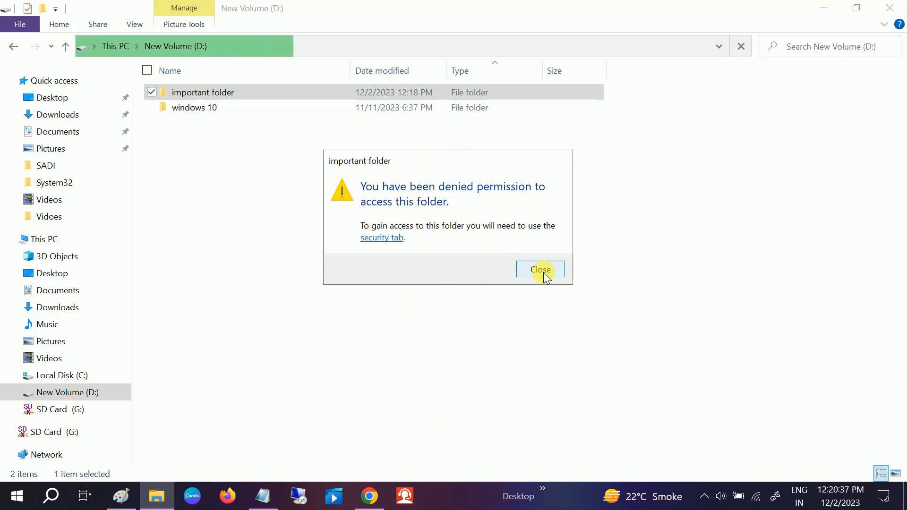
{"action": "left_click", "coordinate": [540, 269]}
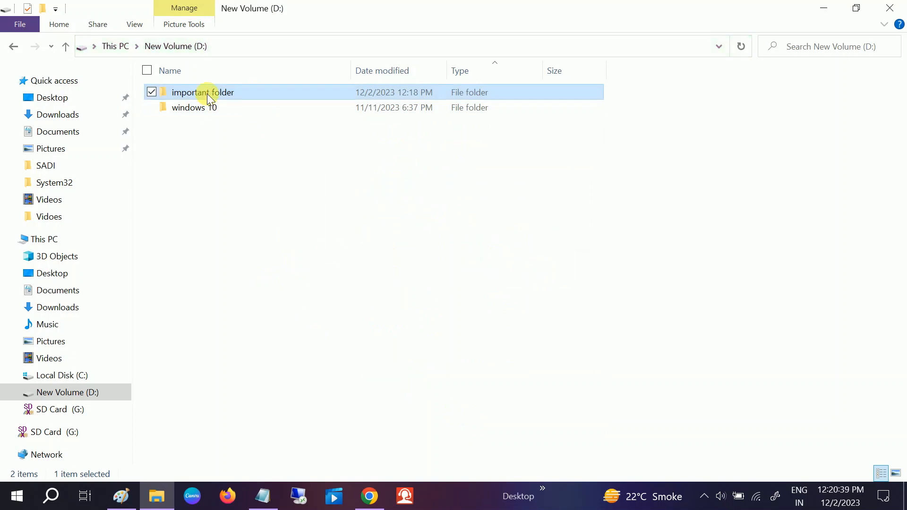
Reopen the important folder's security settings
{"action": "right_click", "coordinate": [203, 93]}
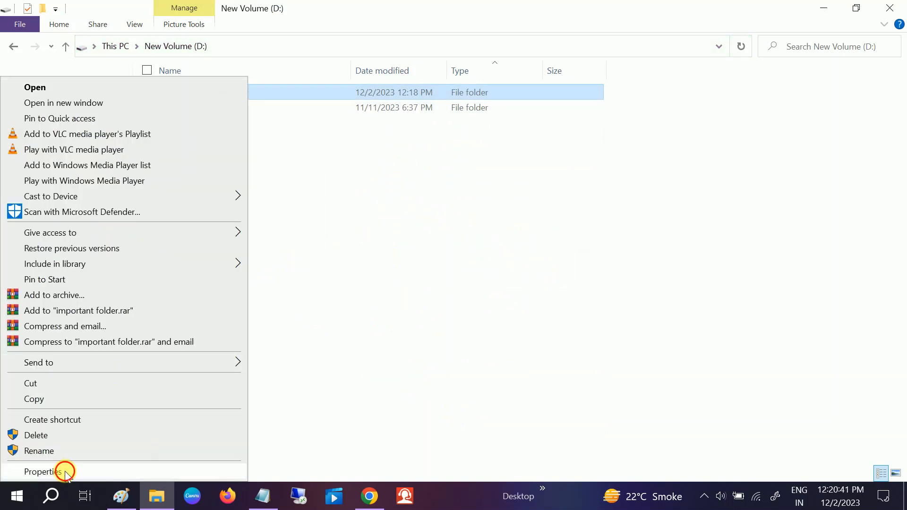
{"action": "left_click", "coordinate": [42, 471]}
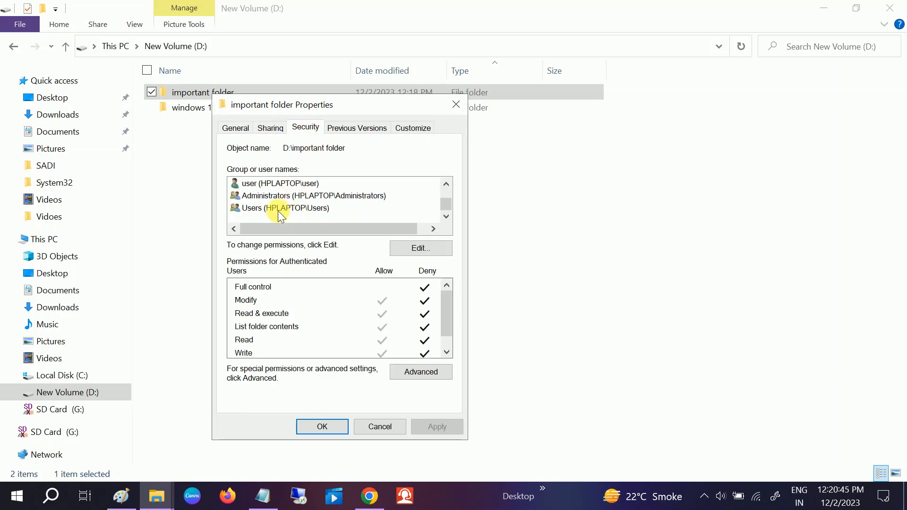
{"action": "left_click", "coordinate": [14, 495]}
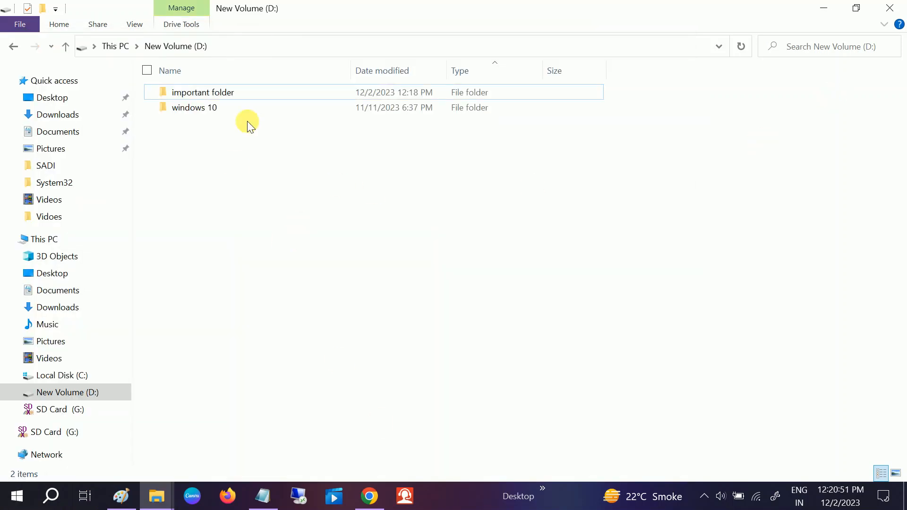
{"action": "left_click", "coordinate": [202, 92]}
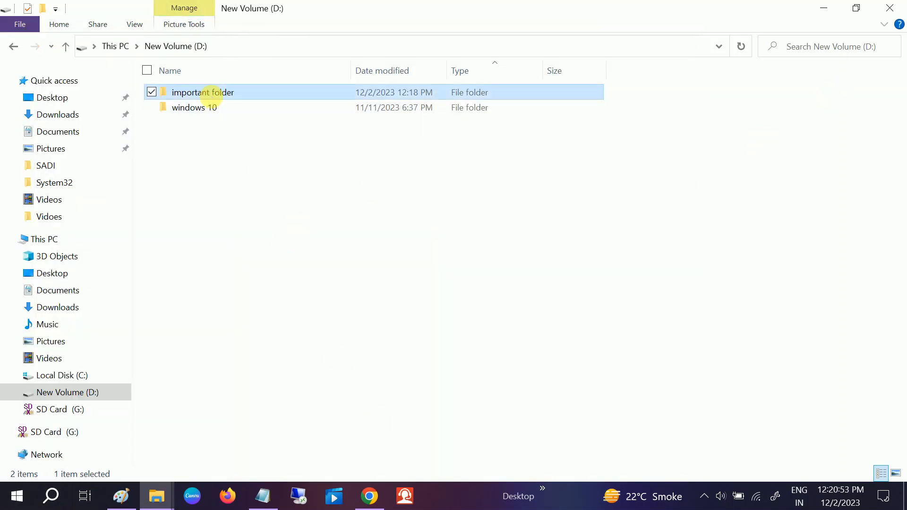
{"action": "left_click", "coordinate": [304, 128]}
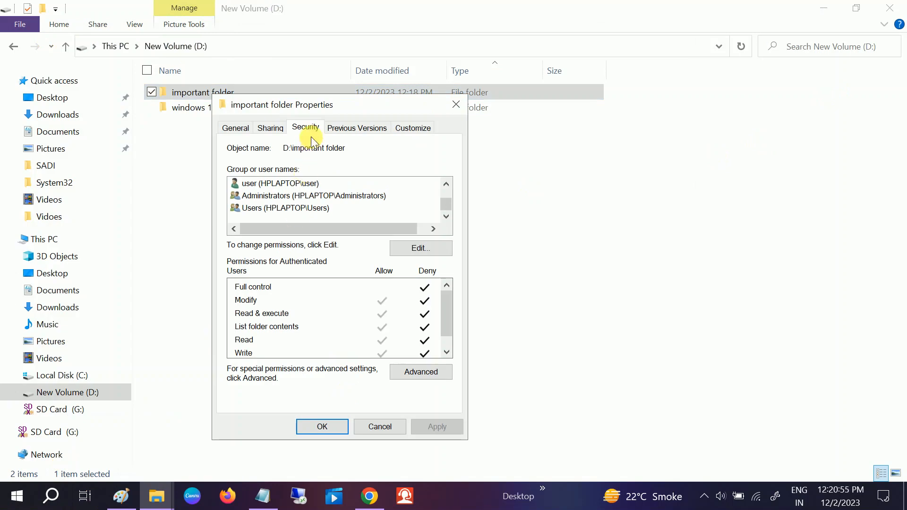
Replace the deny entry with Allow Full control for Authenticated Users
{"action": "left_click", "coordinate": [286, 208]}
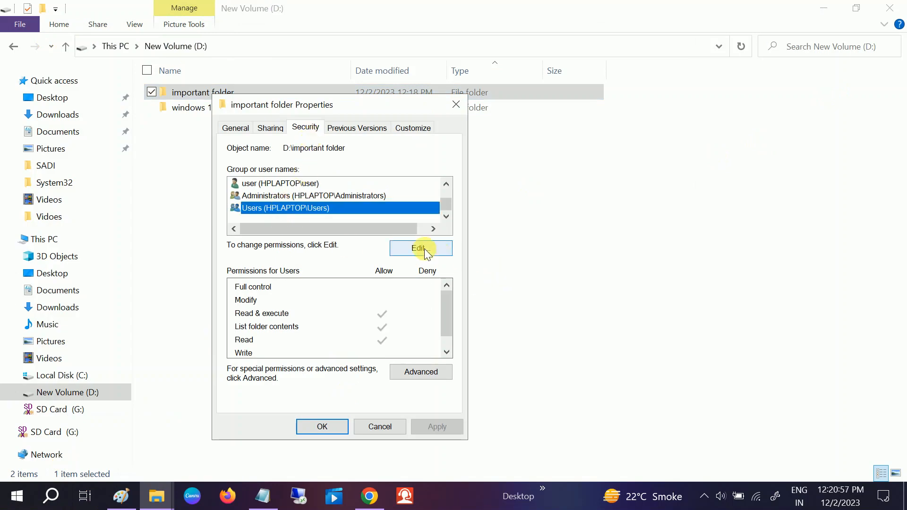
{"action": "left_click", "coordinate": [420, 248]}
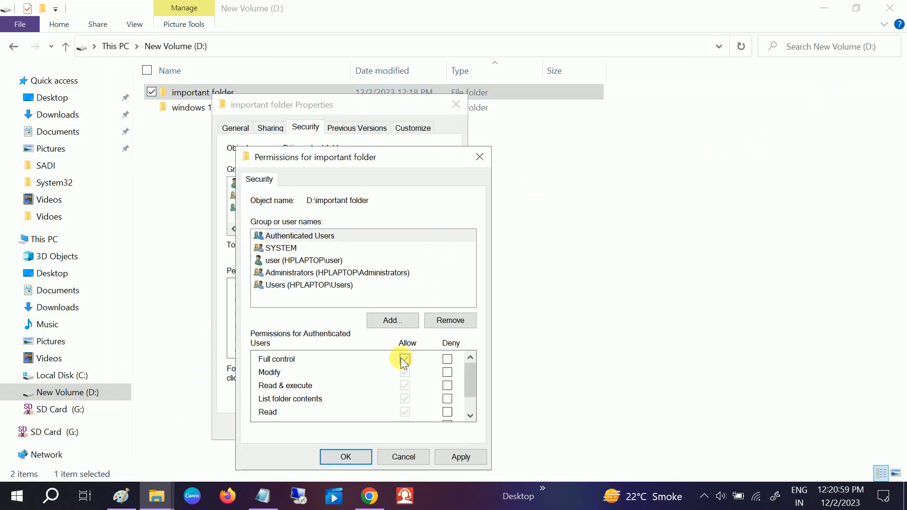
{"action": "scroll", "scroll_direction": "down", "scroll_amount": 3}
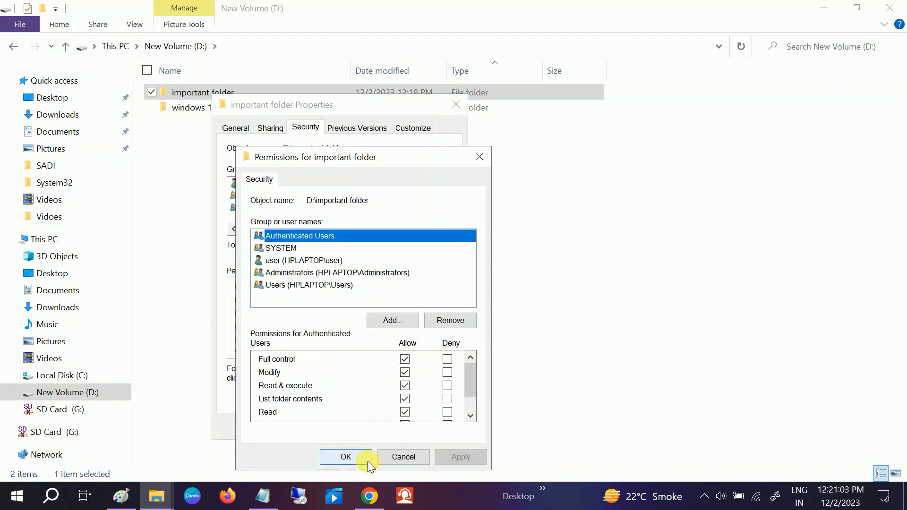
{"action": "left_click", "coordinate": [345, 456]}
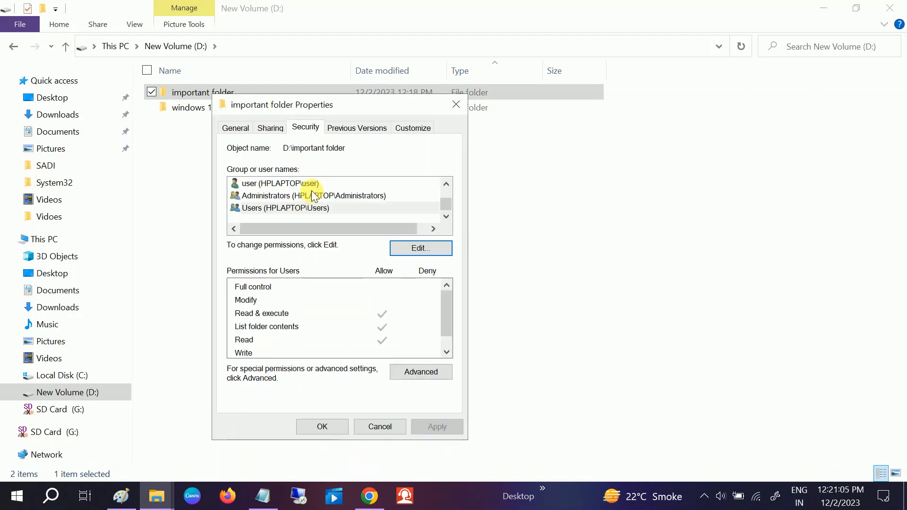
Review the user, Authenticated Users and Administrators permissions, then close Properties
{"action": "left_click", "coordinate": [281, 208]}
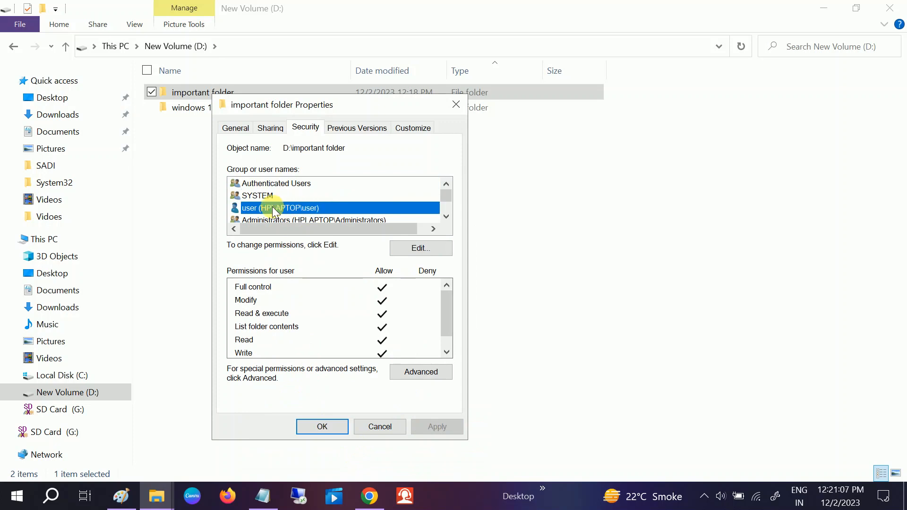
{"action": "left_click", "coordinate": [258, 195]}
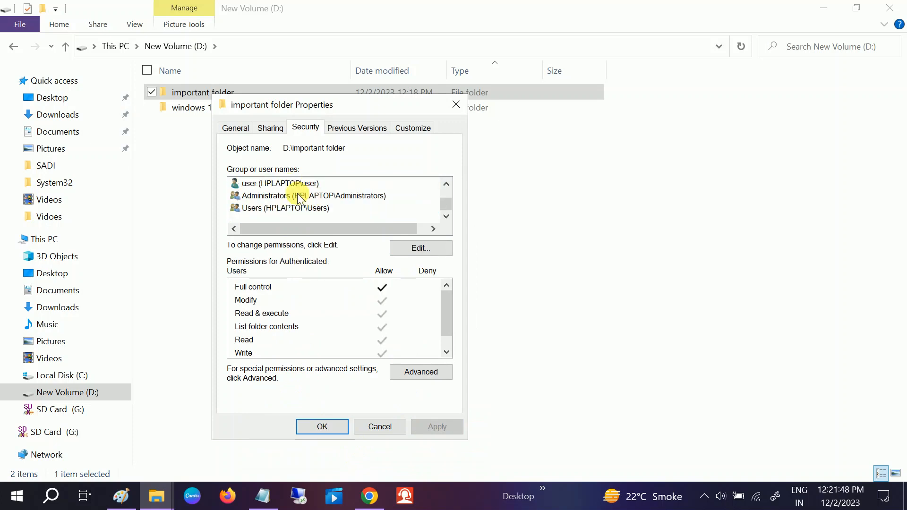
{"action": "left_click", "coordinate": [306, 195]}
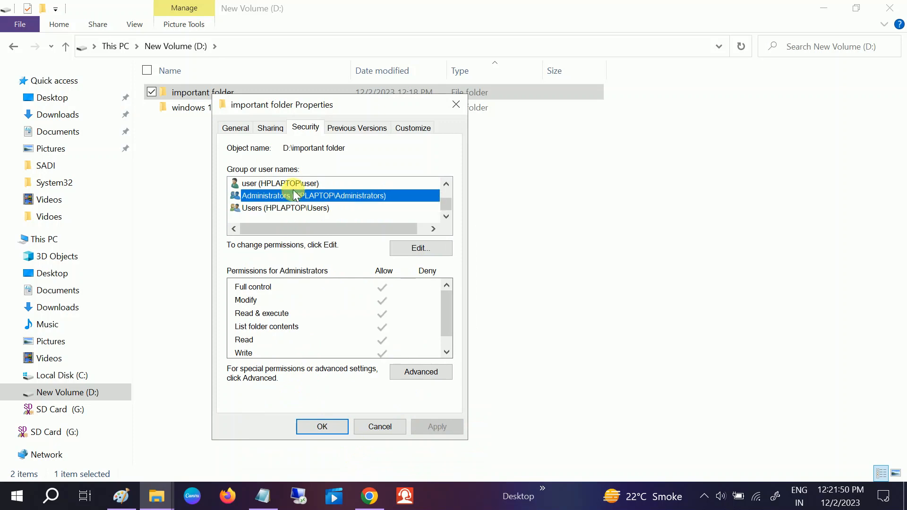
{"action": "left_click", "coordinate": [321, 426]}
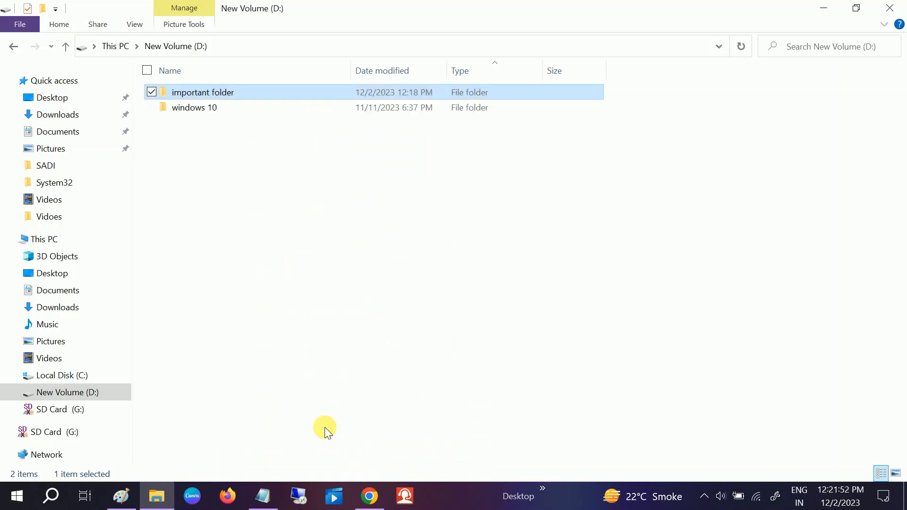
{"action": "left_click", "coordinate": [227, 92]}
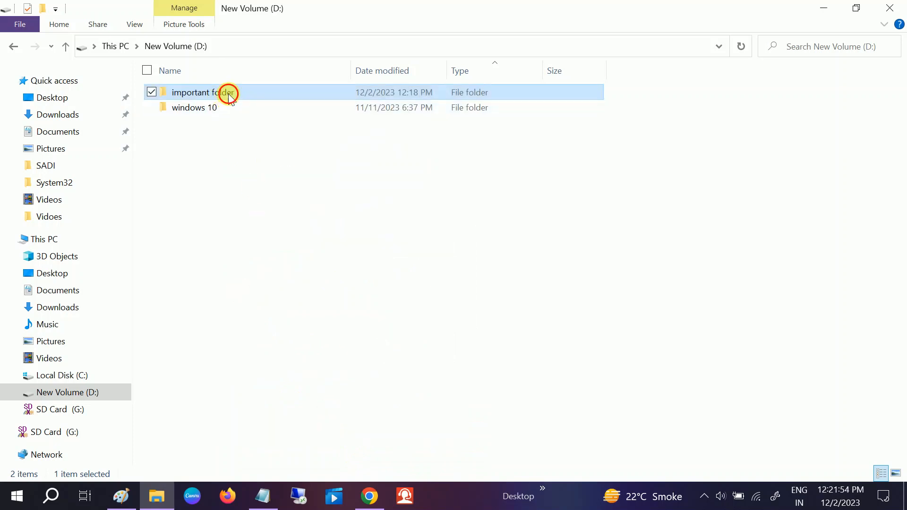
Open important folder to confirm its three files, then minimize File Explorer
{"action": "double_click", "coordinate": [203, 92]}
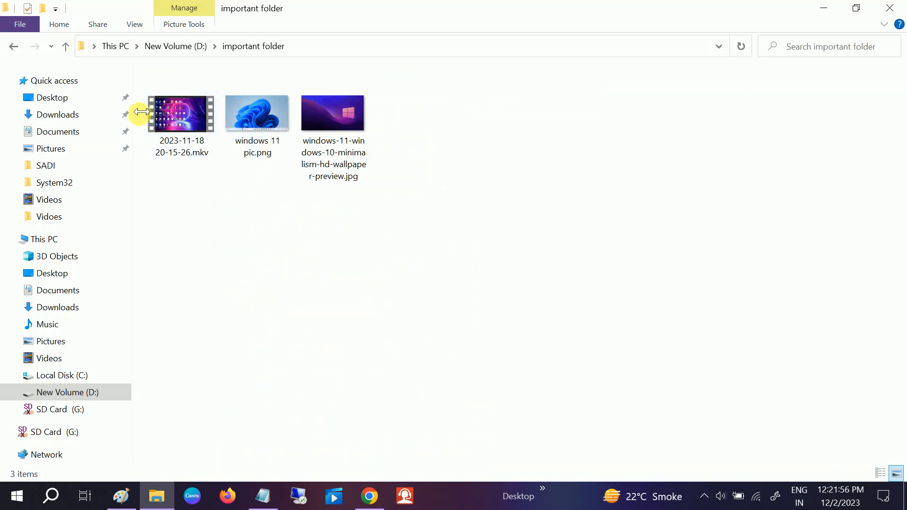
{"action": "left_click", "coordinate": [64, 46]}
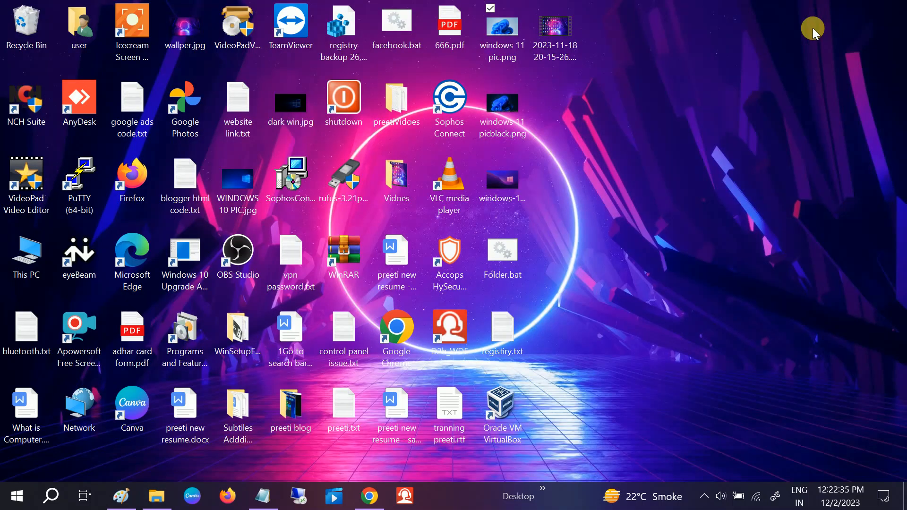
Launch Chrome, search for WinRAR and open the official WinRAR site
{"action": "left_click", "coordinate": [396, 333]}
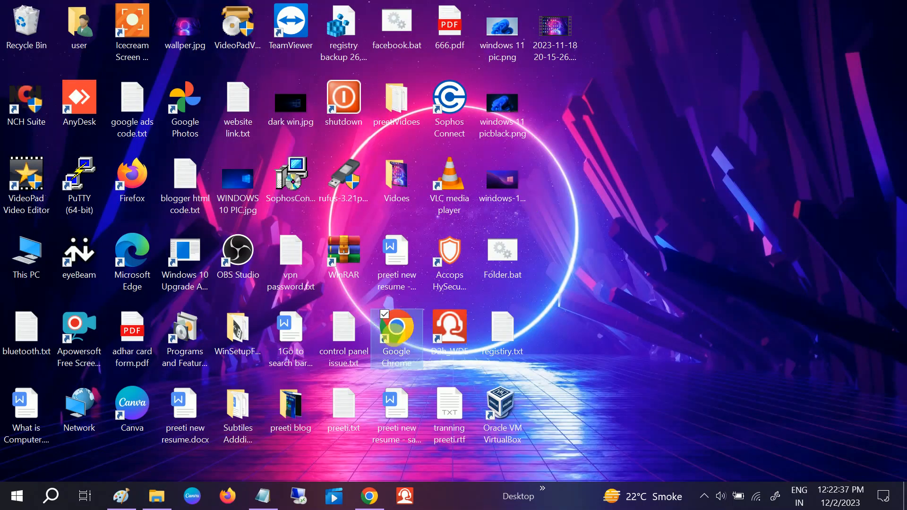
{"action": "double_click", "coordinate": [396, 334]}
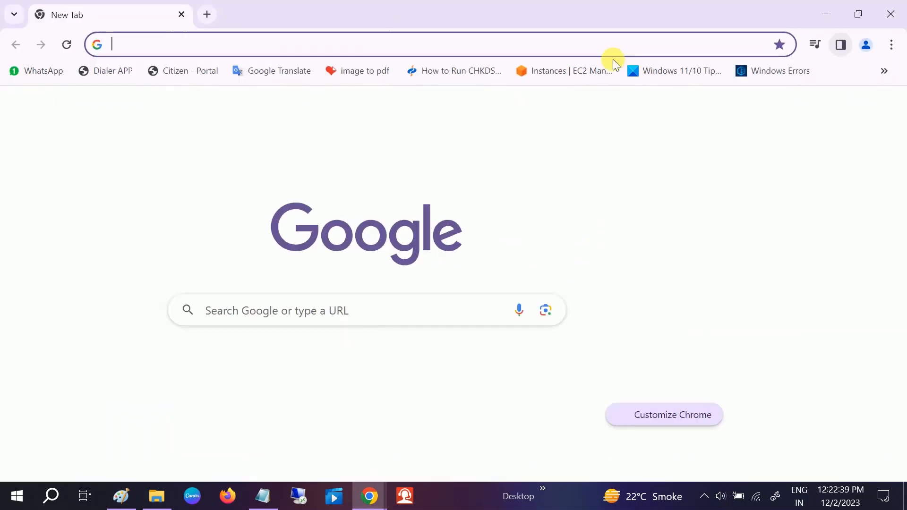
{"action": "type", "text": "wi"}
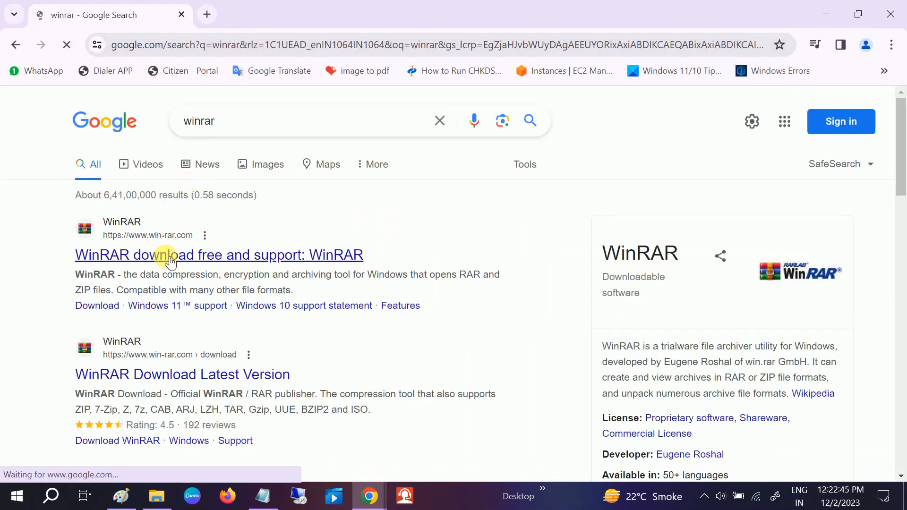
{"action": "left_click", "coordinate": [218, 255]}
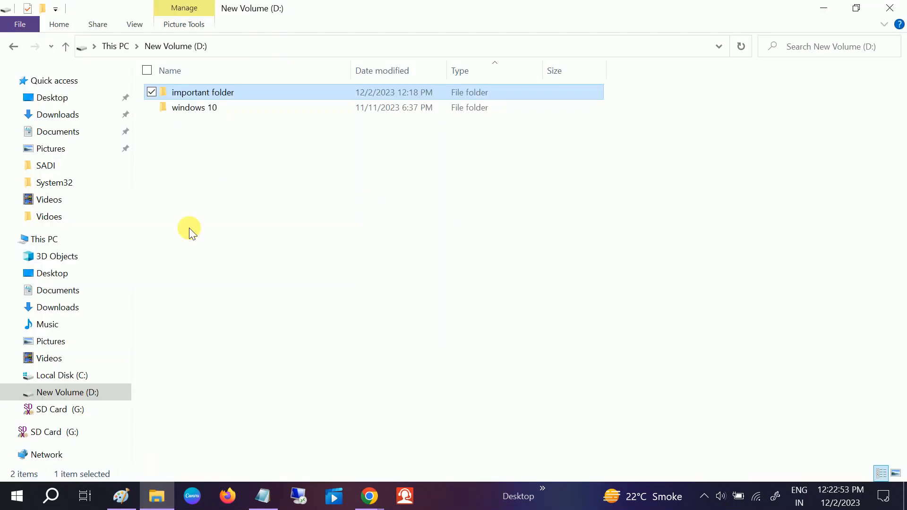
Create important folder.rar with a password and encrypted file names
{"action": "right_click", "coordinate": [202, 92]}
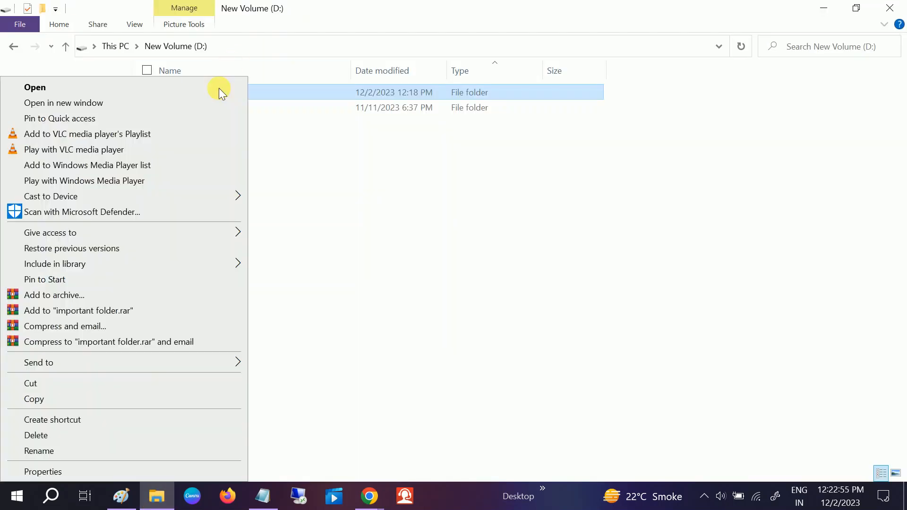
{"action": "mouse_move", "coordinate": [55, 295]}
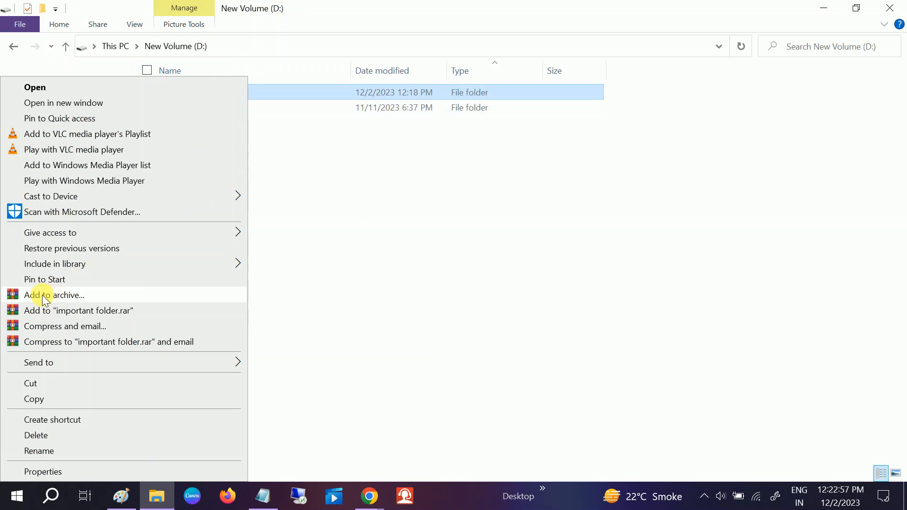
{"action": "mouse_move", "coordinate": [69, 304]}
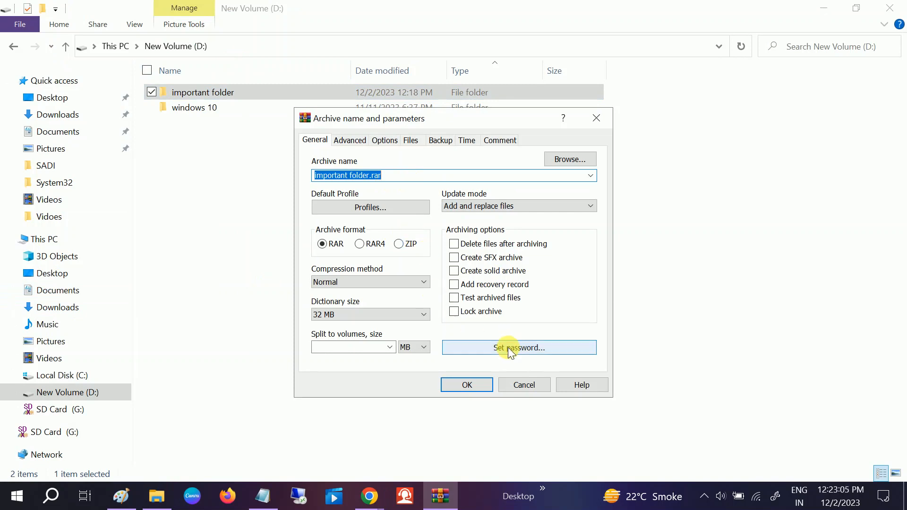
{"action": "left_click", "coordinate": [518, 348]}
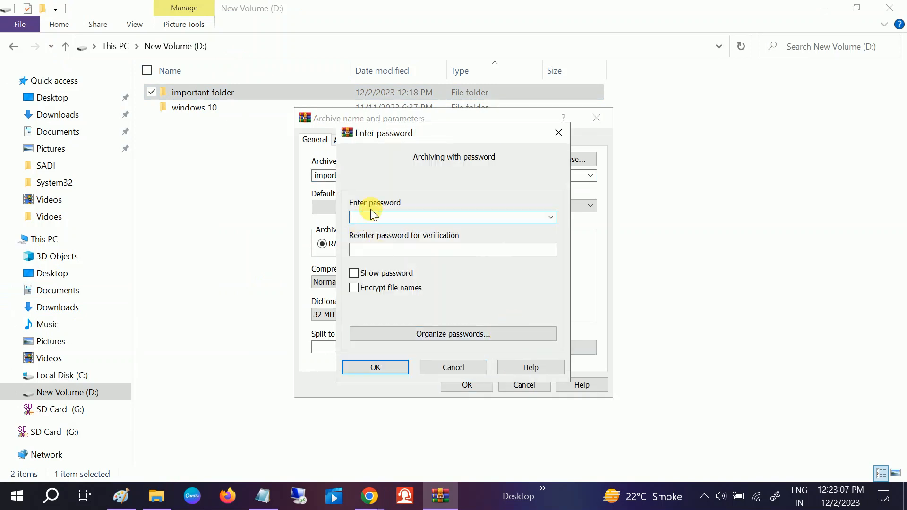
{"action": "type", "text": "•"}
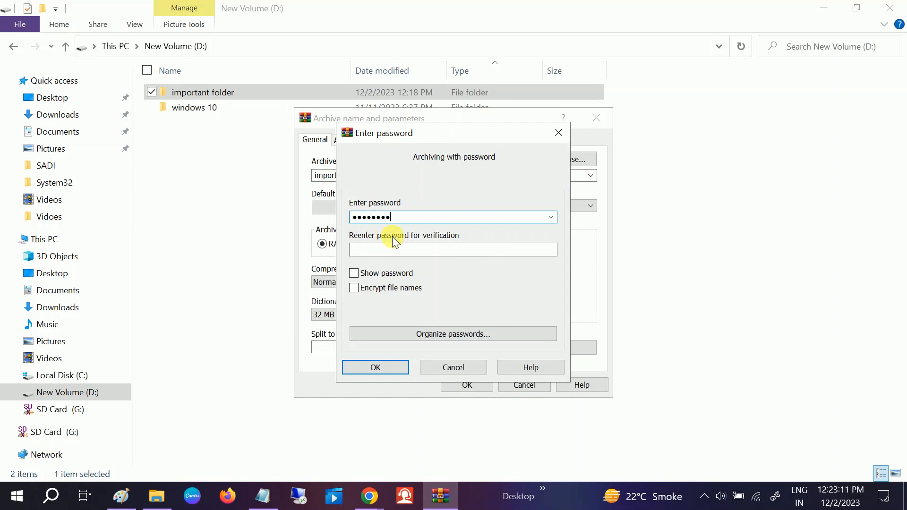
{"action": "type", "text": "••"}
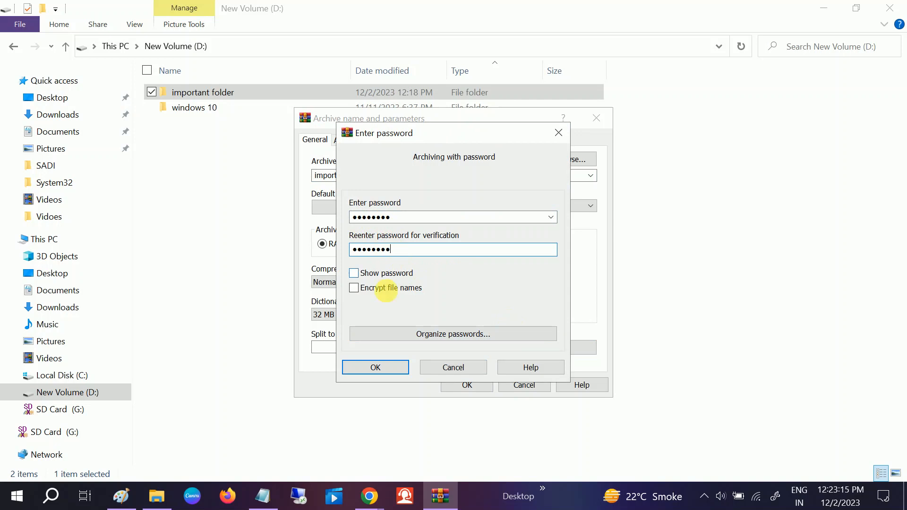
{"action": "left_click", "coordinate": [353, 288]}
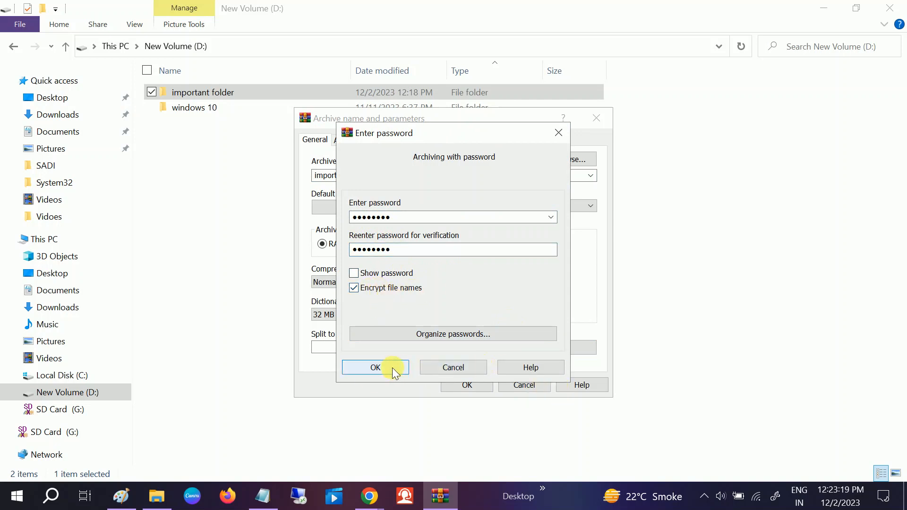
{"action": "left_click", "coordinate": [375, 368]}
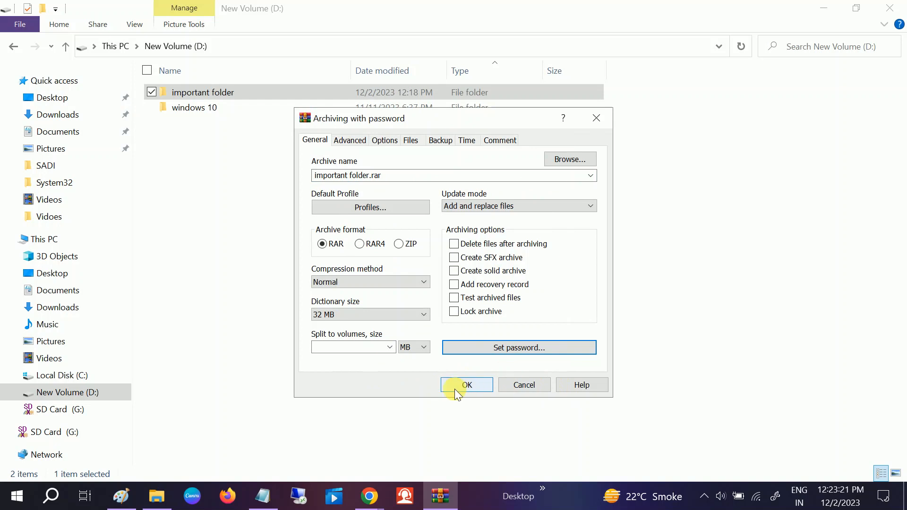
{"action": "left_click", "coordinate": [467, 384]}
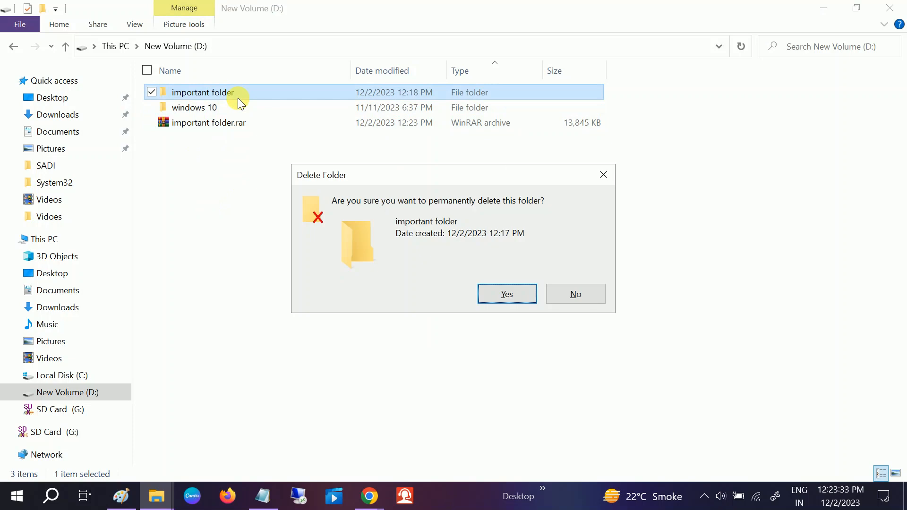
Confirm permanently deleting the original important folder
{"action": "left_click", "coordinate": [506, 294]}
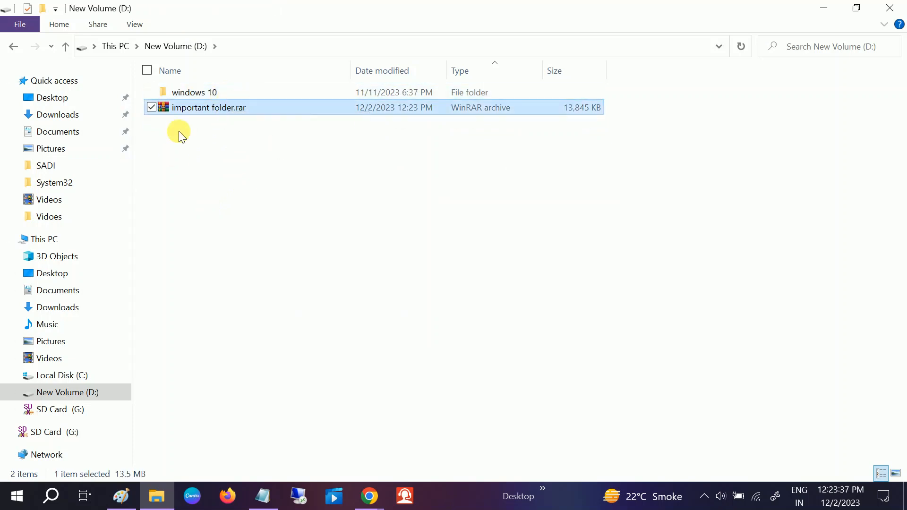
{"action": "mouse_move", "coordinate": [217, 108]}
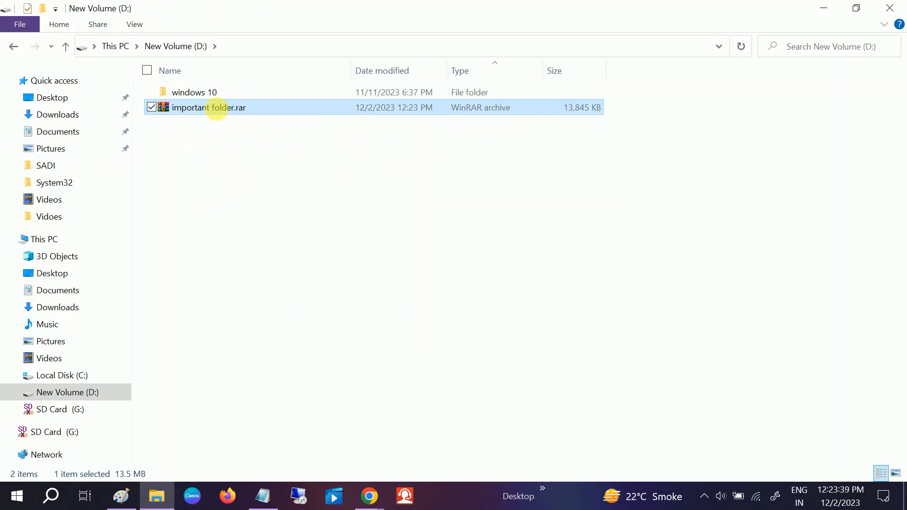
{"action": "double_click", "coordinate": [209, 108]}
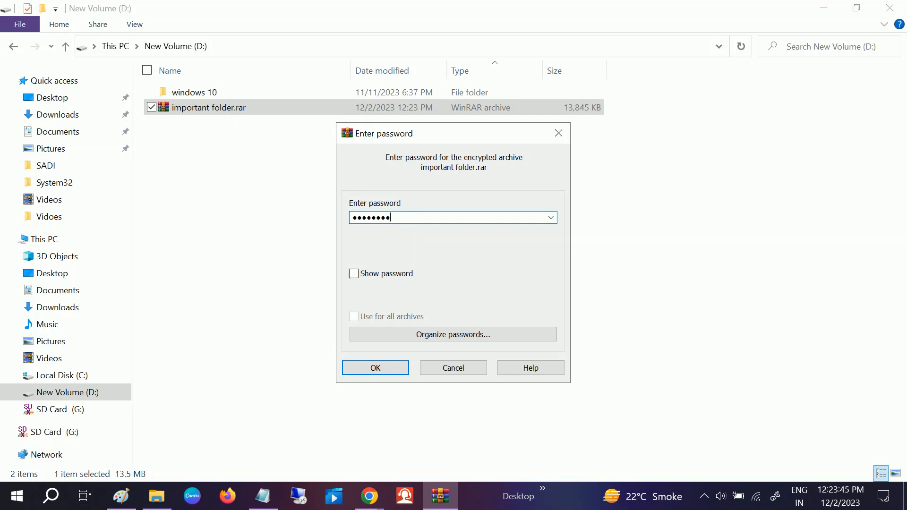
{"action": "left_click", "coordinate": [374, 368]}
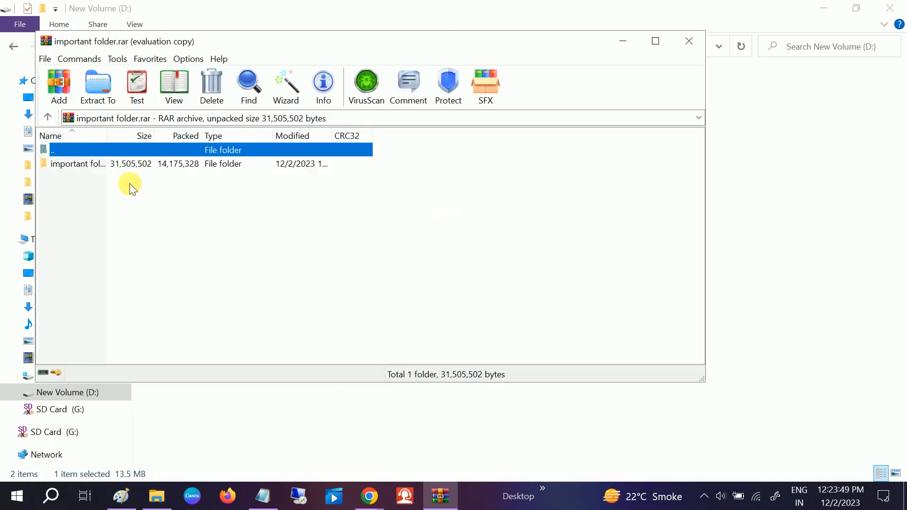
{"action": "double_click", "coordinate": [78, 164]}
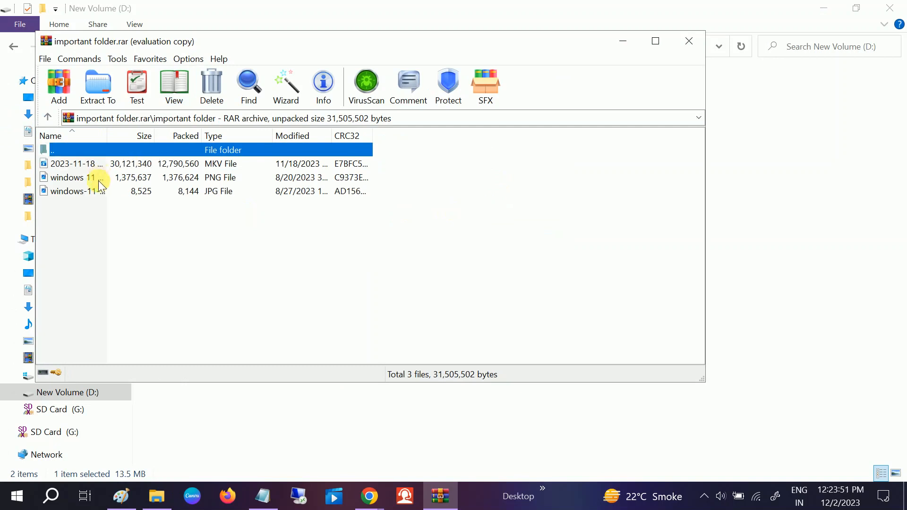
{"action": "left_click", "coordinate": [76, 178]}
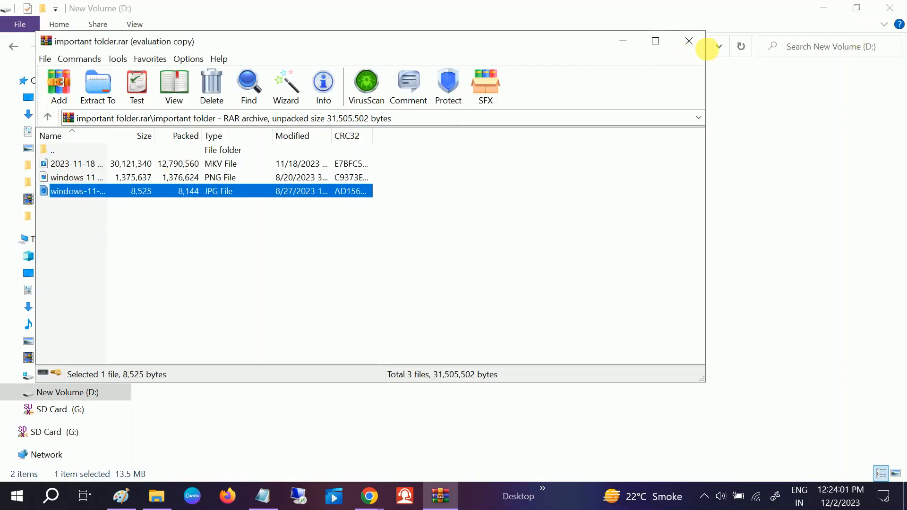
{"action": "left_click", "coordinate": [688, 41]}
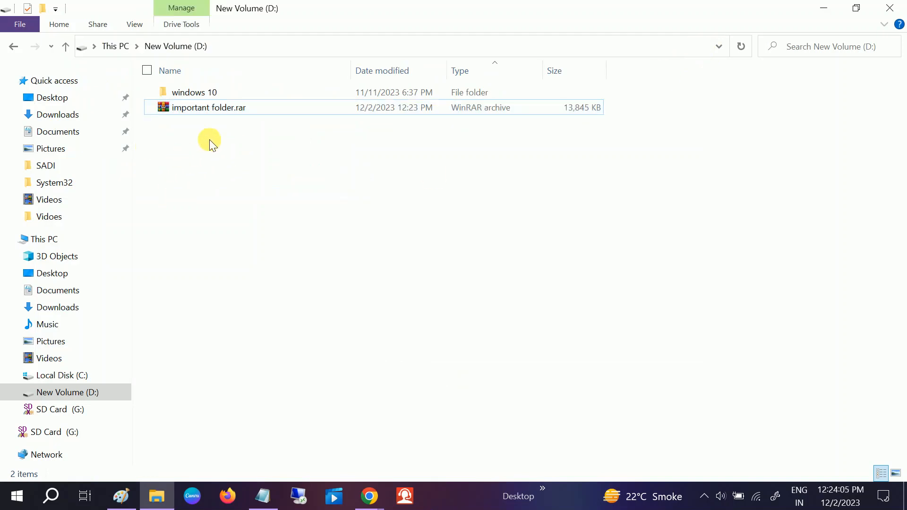
Extract important folder.rar onto drive D, entering its password
{"action": "left_click", "coordinate": [208, 108]}
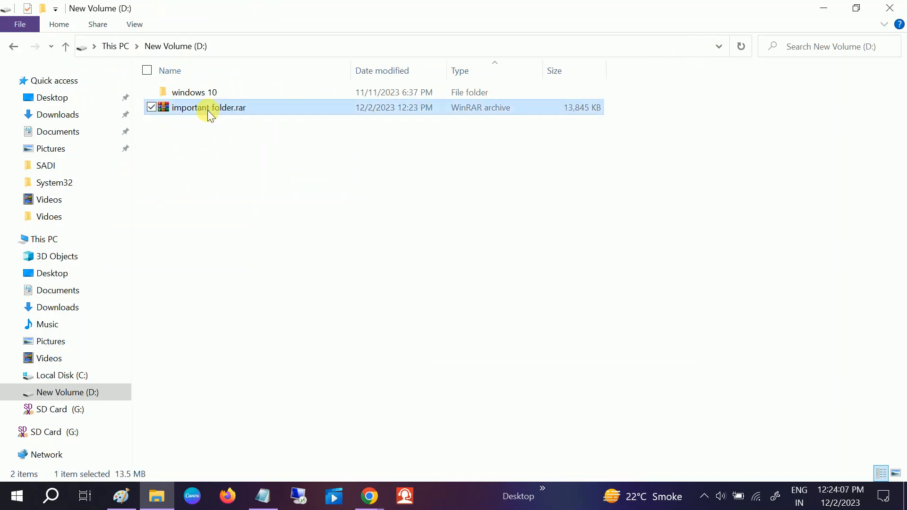
{"action": "mouse_move", "coordinate": [235, 110]}
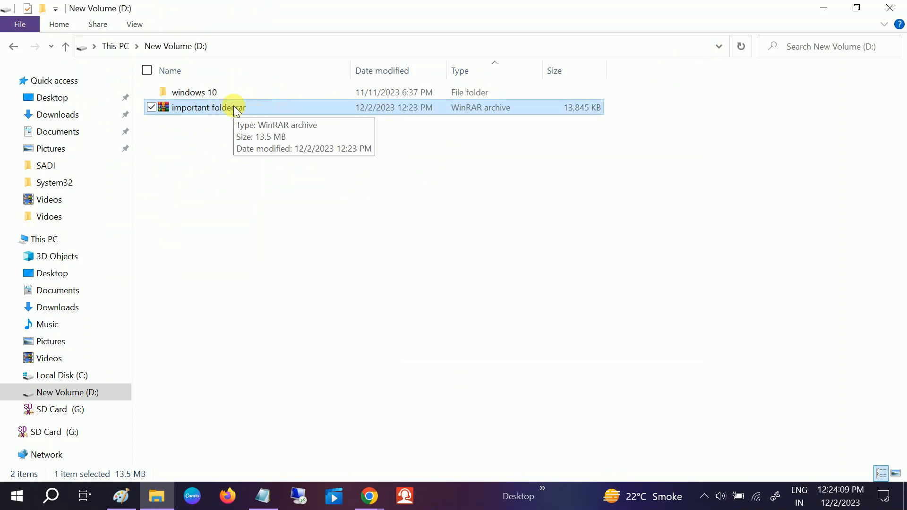
{"action": "right_click", "coordinate": [208, 108]}
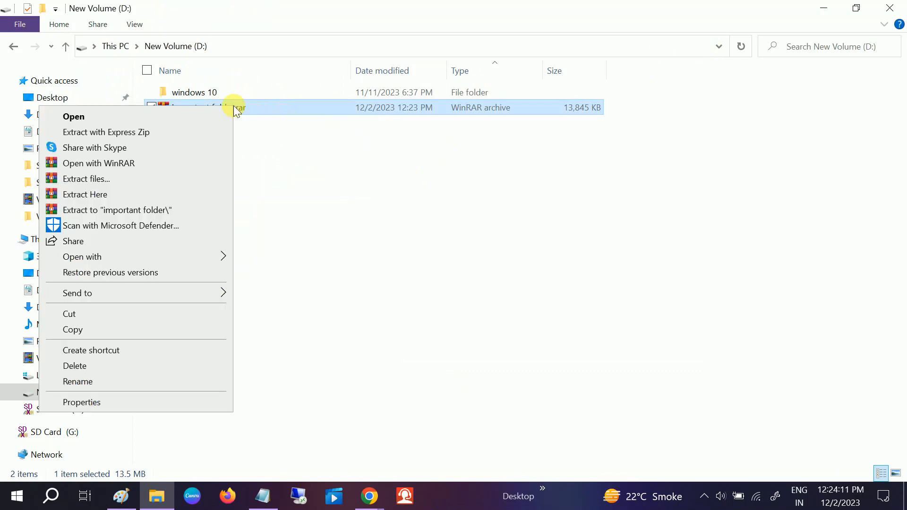
{"action": "left_click", "coordinate": [85, 194]}
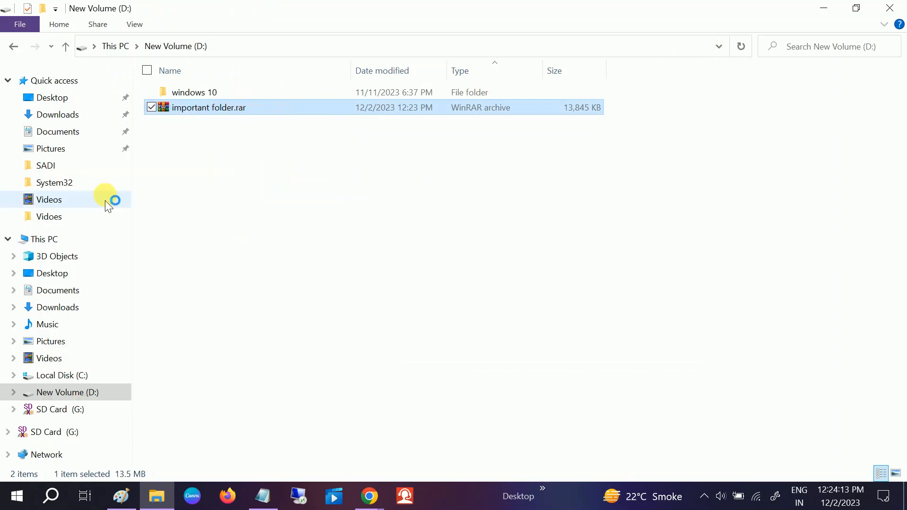
{"action": "double_click", "coordinate": [208, 107]}
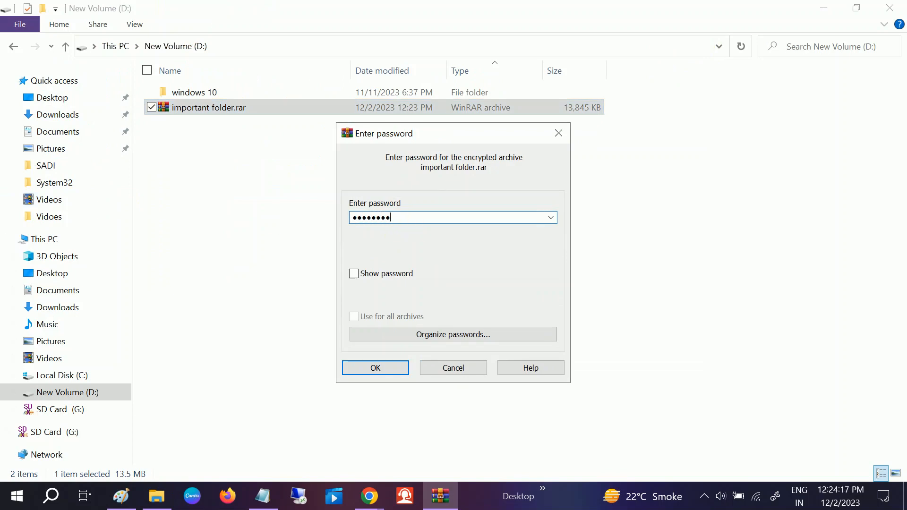
{"action": "left_click", "coordinate": [375, 367]}
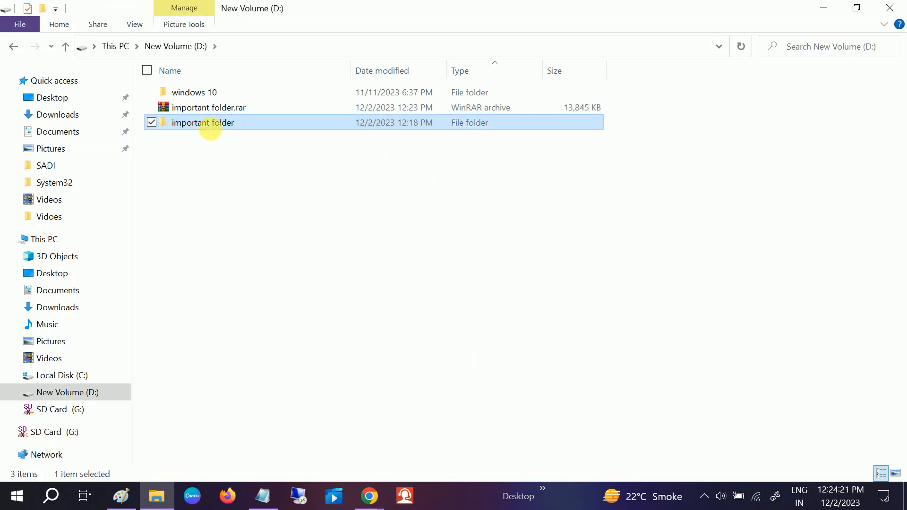
{"action": "double_click", "coordinate": [203, 123]}
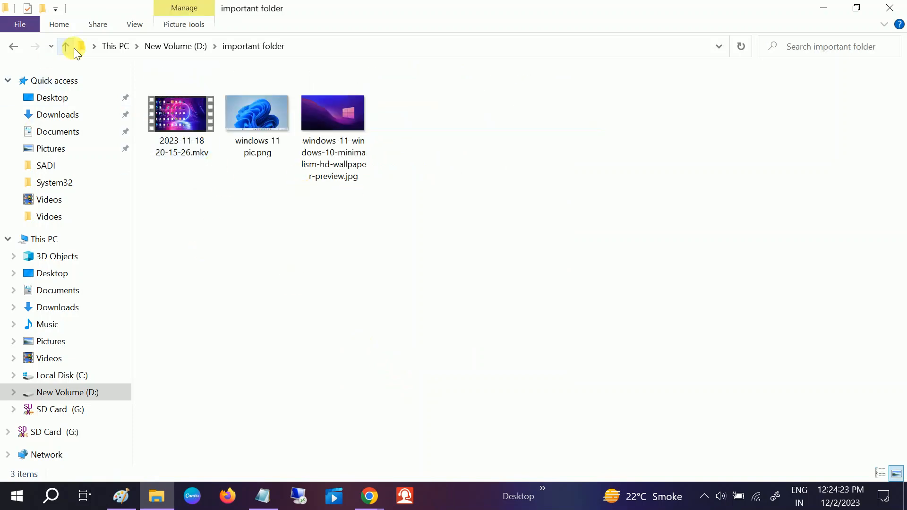
{"action": "left_click", "coordinate": [65, 47]}
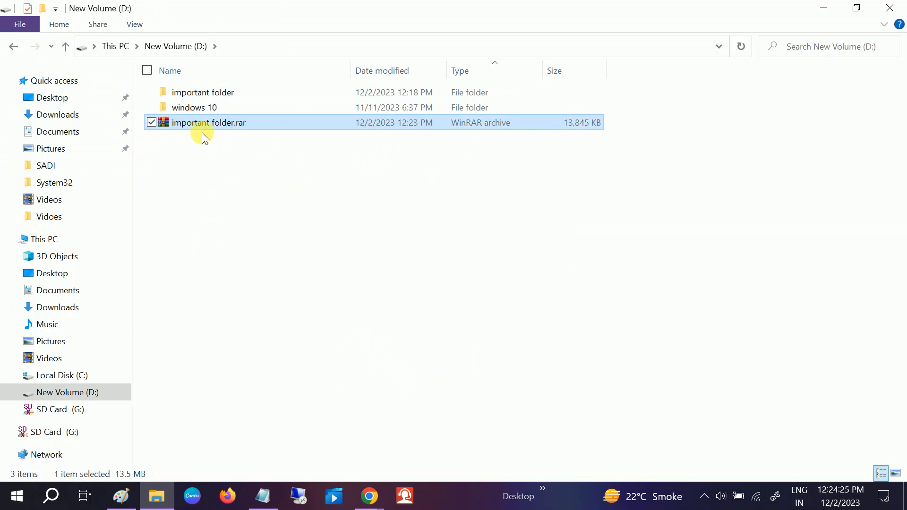
{"action": "mouse_move", "coordinate": [253, 199]}
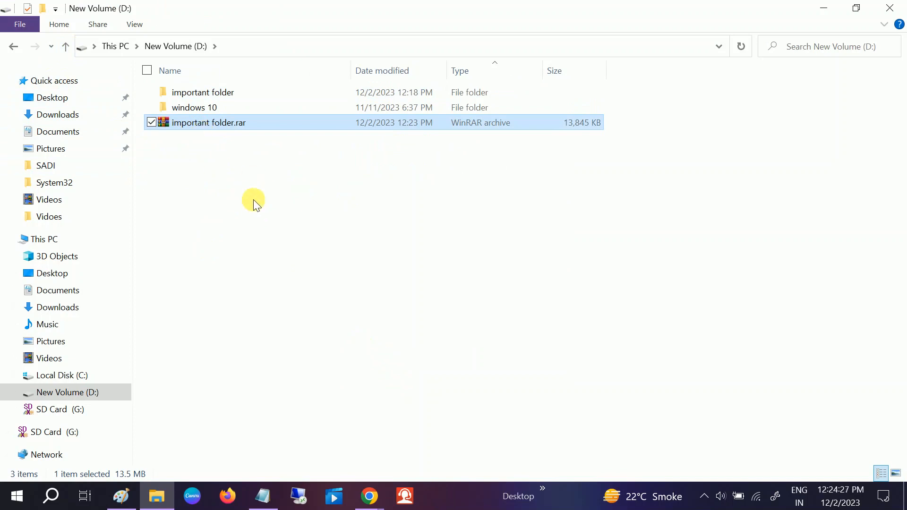
{"action": "mouse_move", "coordinate": [249, 194]}
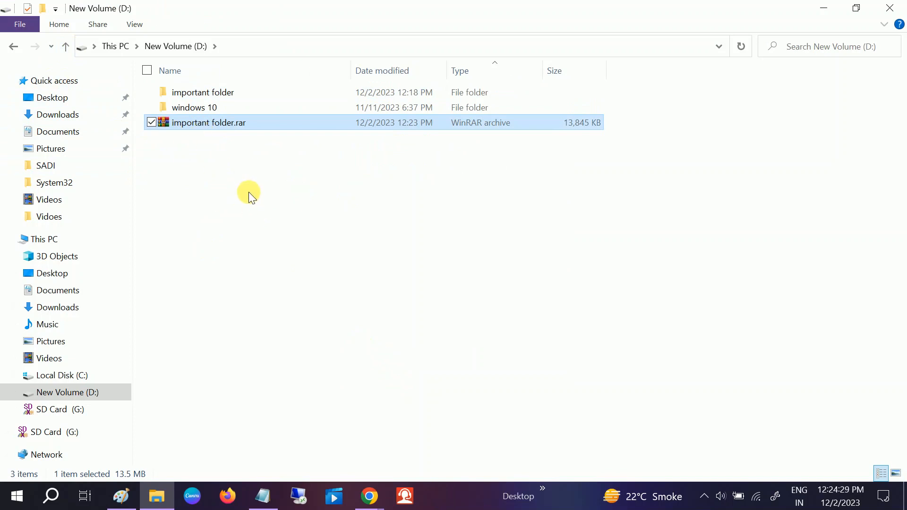